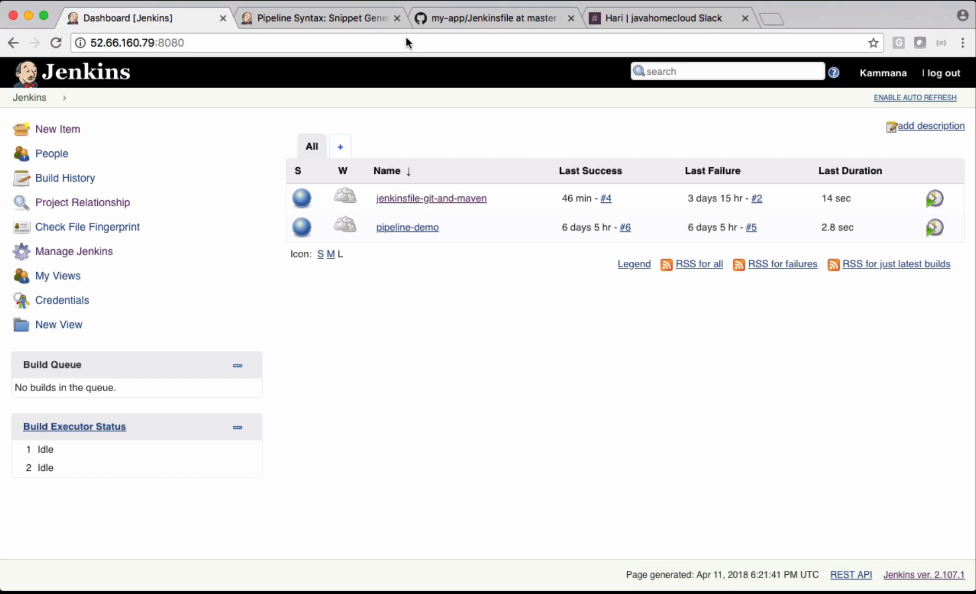
mouse_move(89, 244)
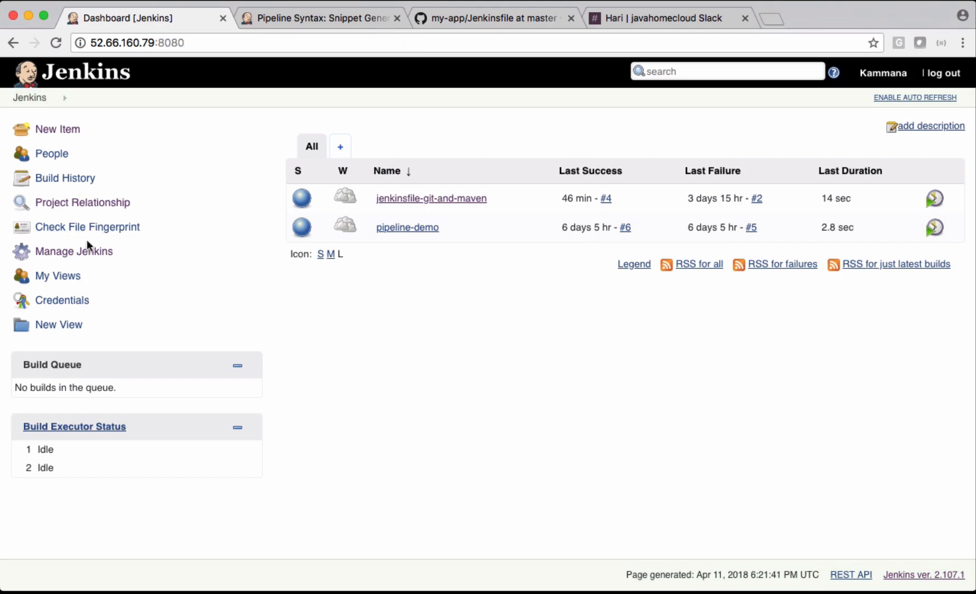
mouse_move(74, 251)
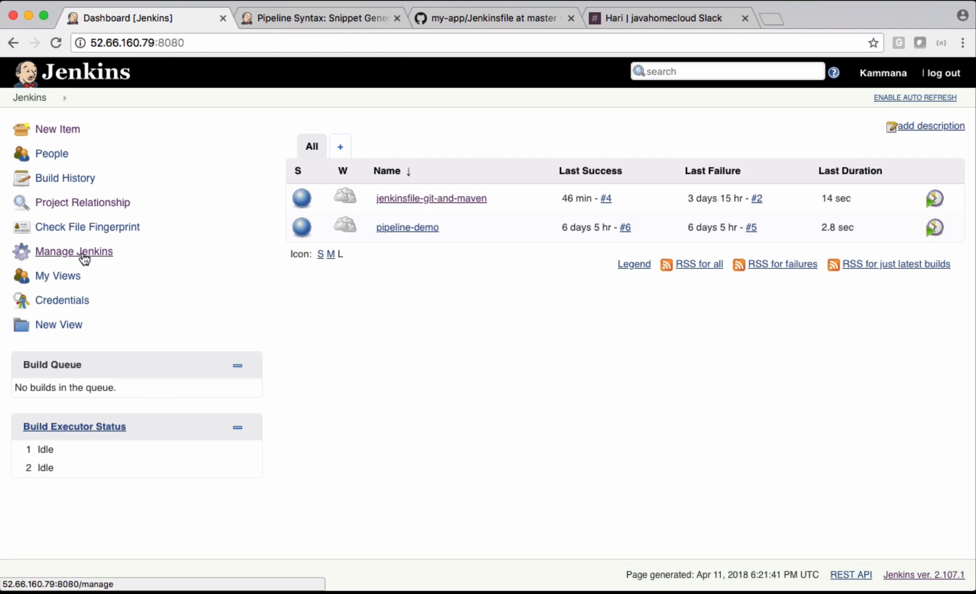
Filter Jenkins's available plugins list by 'slack' from Manage Plugins.
click(74, 251)
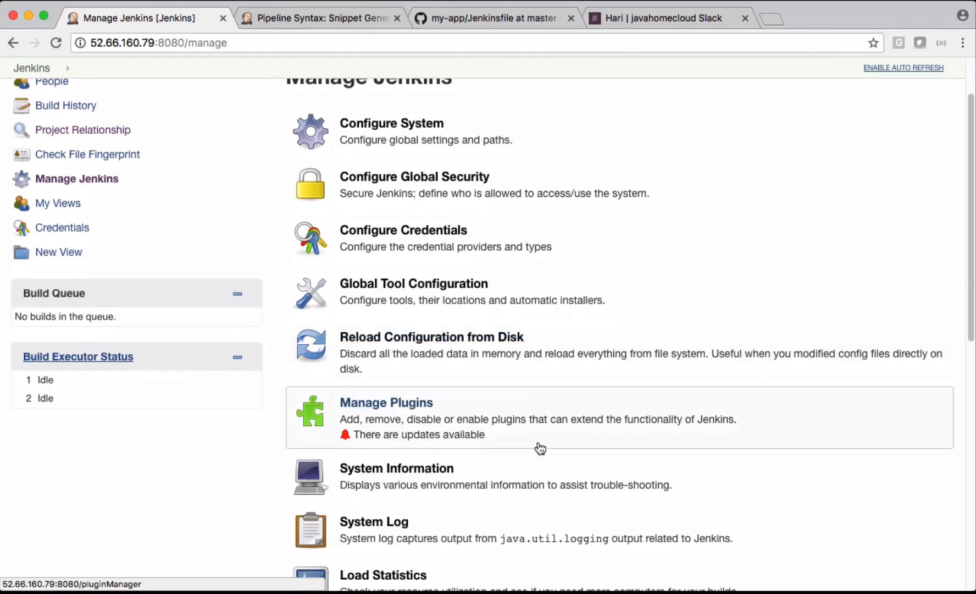
click(386, 402)
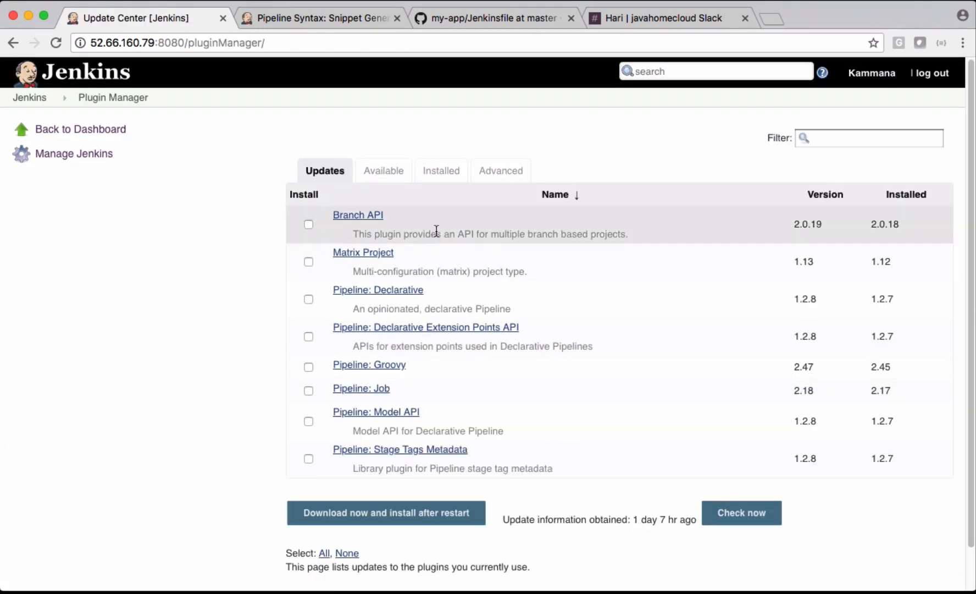
mouse_move(384, 170)
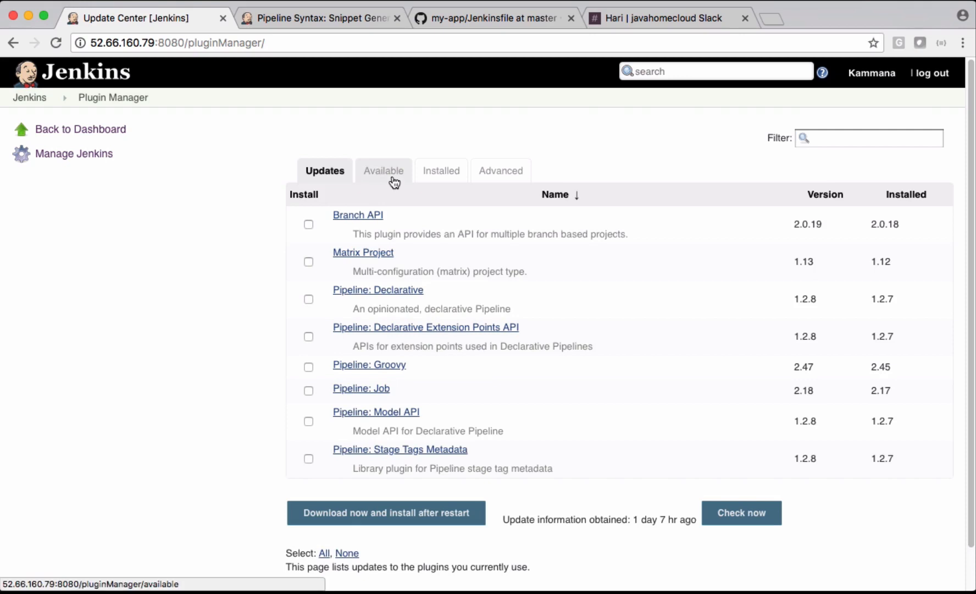
click(383, 170)
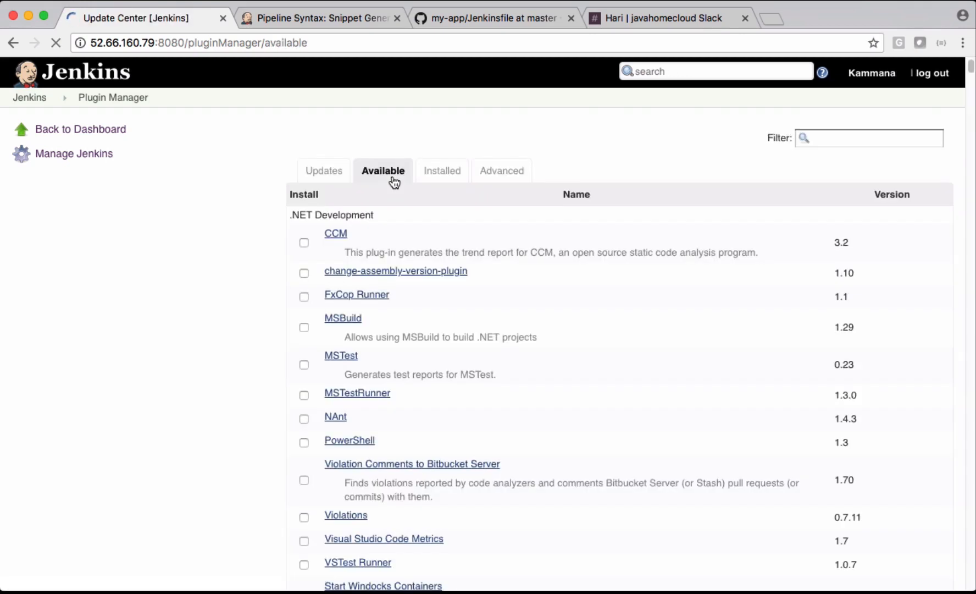
click(869, 138)
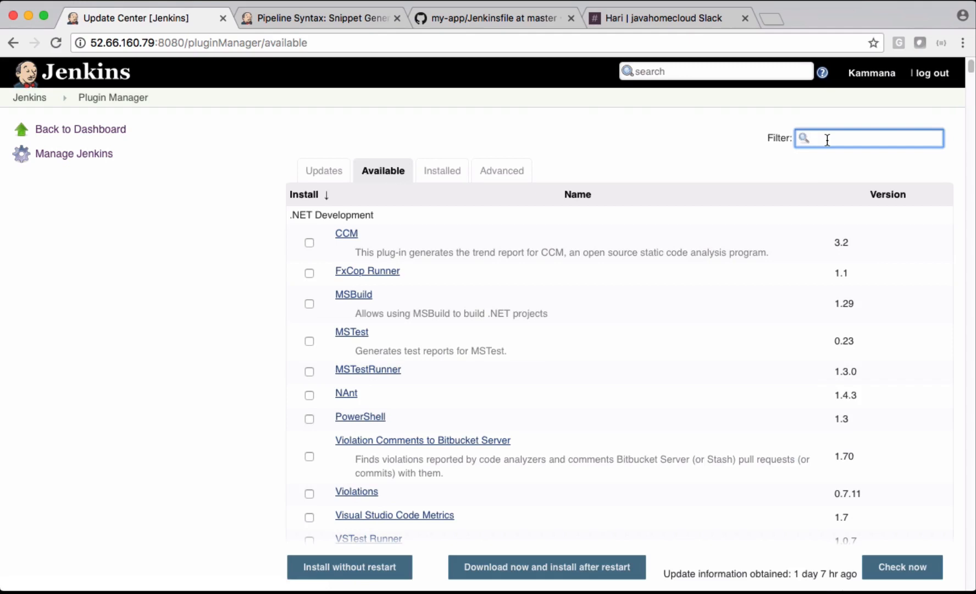
text(slack)
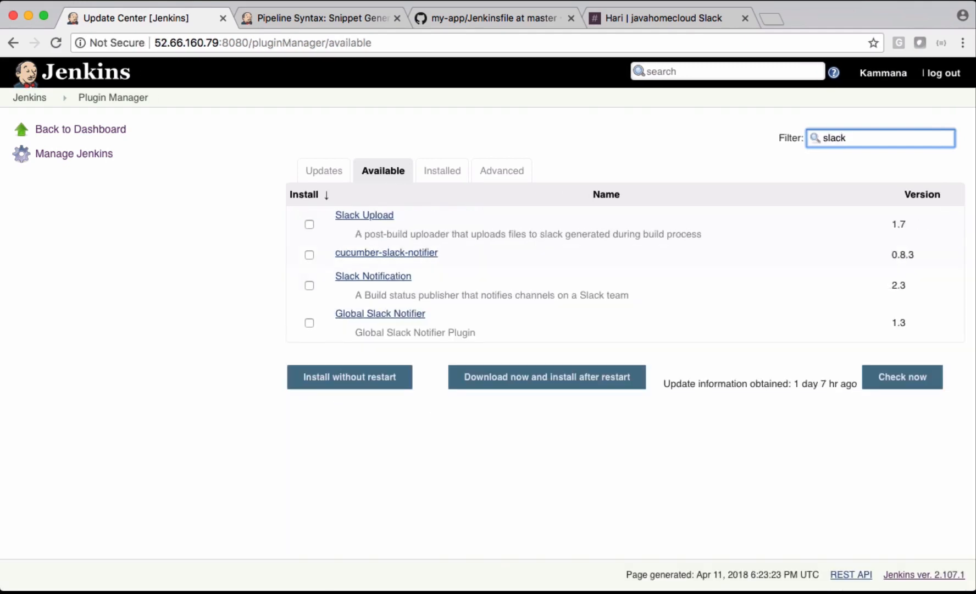
mouse_move(396, 288)
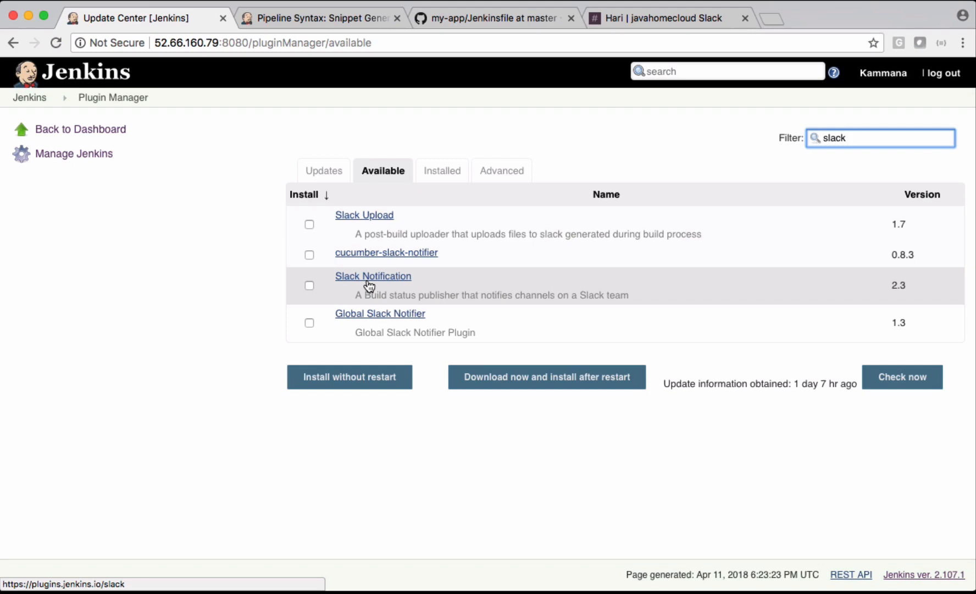
Install the Slack Notification plugin without restart and return to the snippet generator.
click(309, 284)
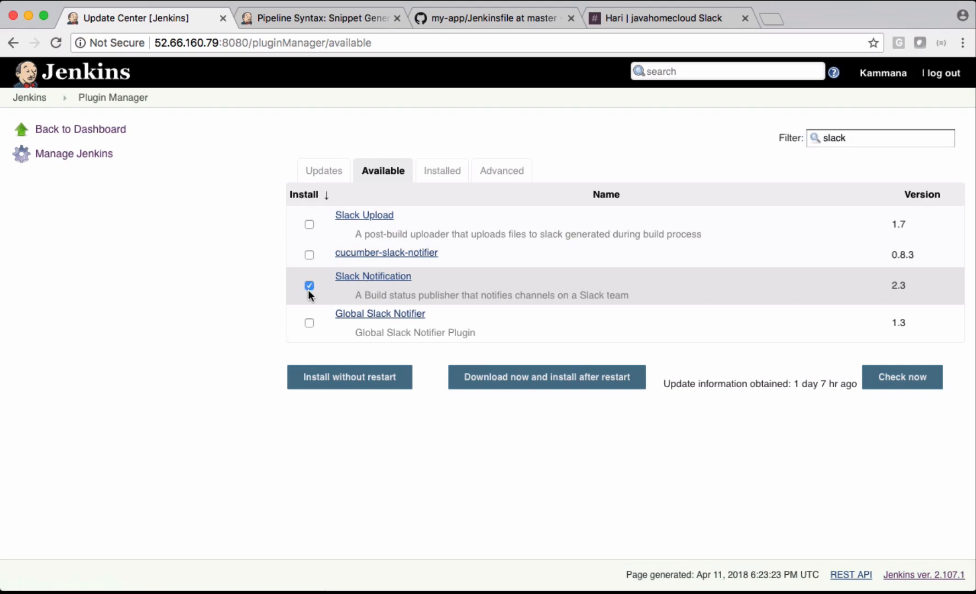
click(350, 377)
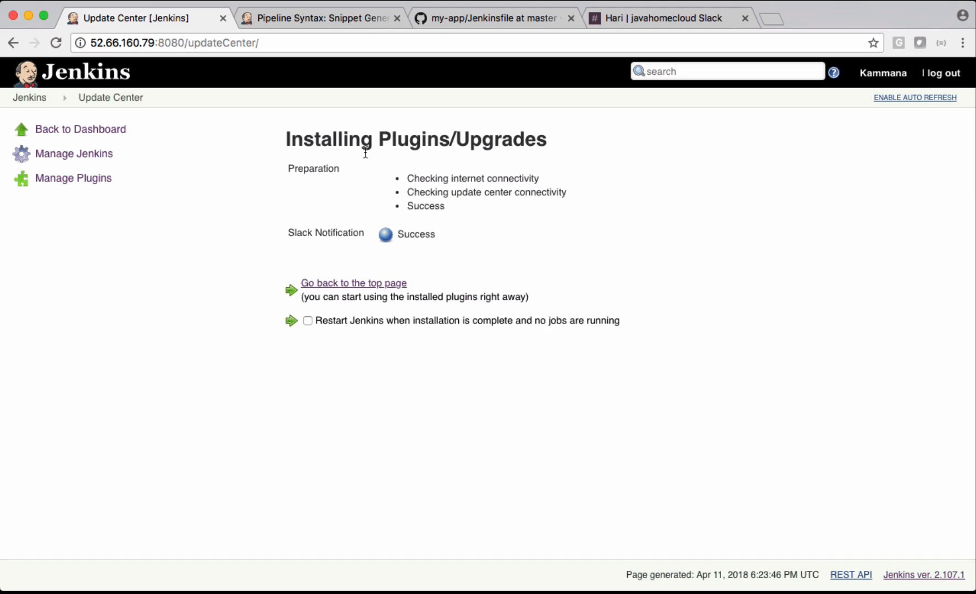
click(321, 18)
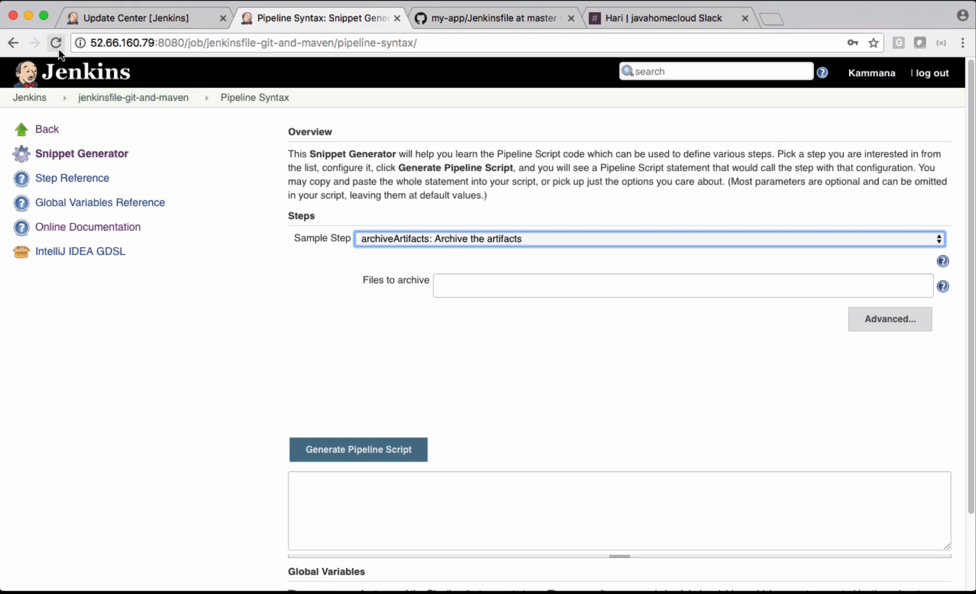
Fill the slackSend snippet with message 'Welcome to jenkins, Slack!' and color 'good'.
click(55, 42)
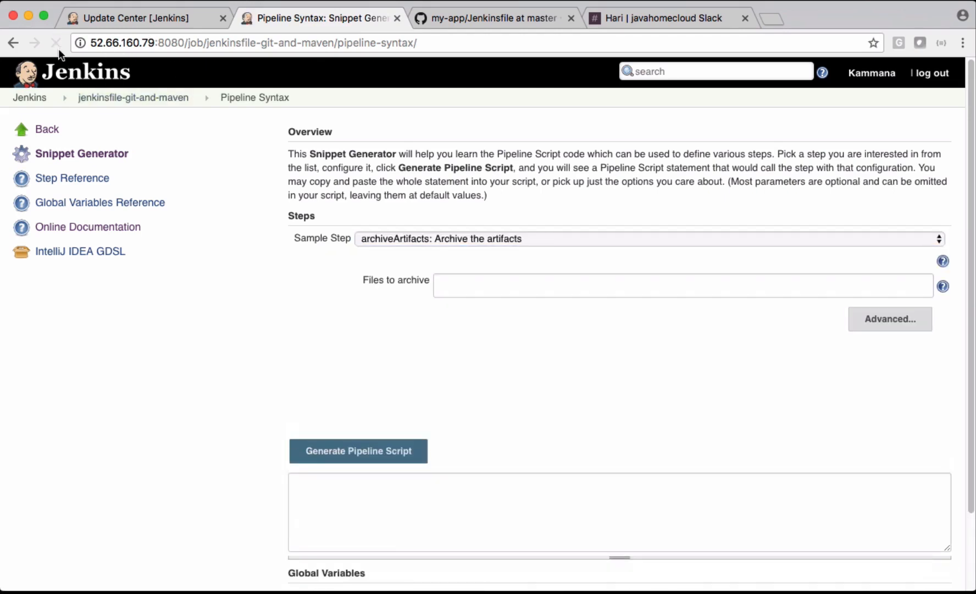
mouse_move(55, 42)
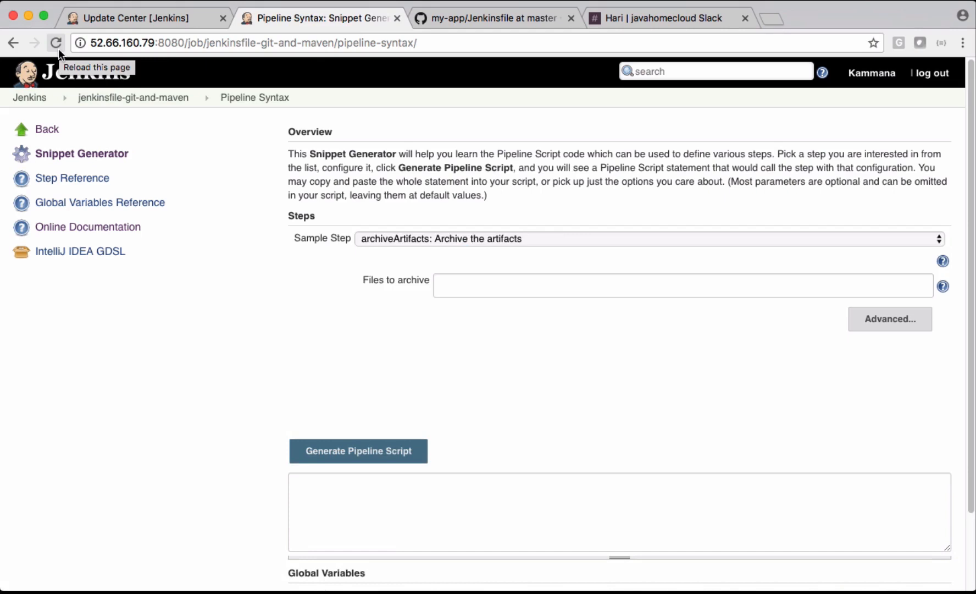
mouse_move(355, 283)
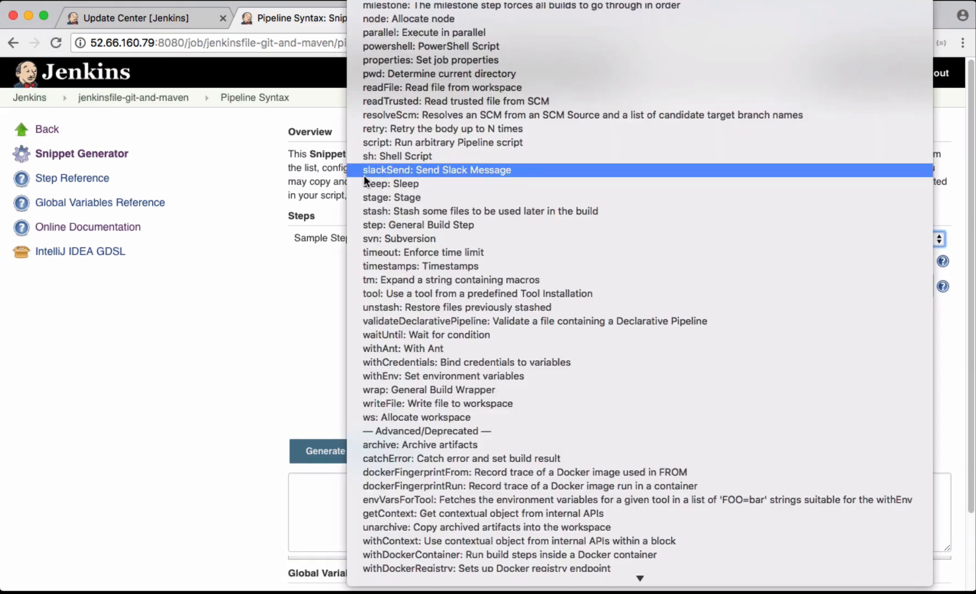
mouse_move(426, 180)
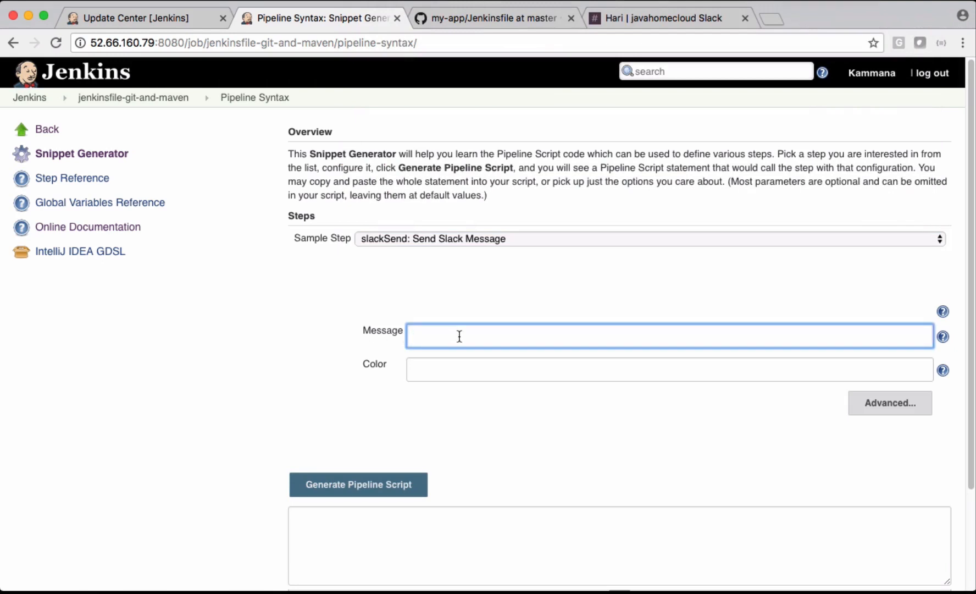
text(Welco)
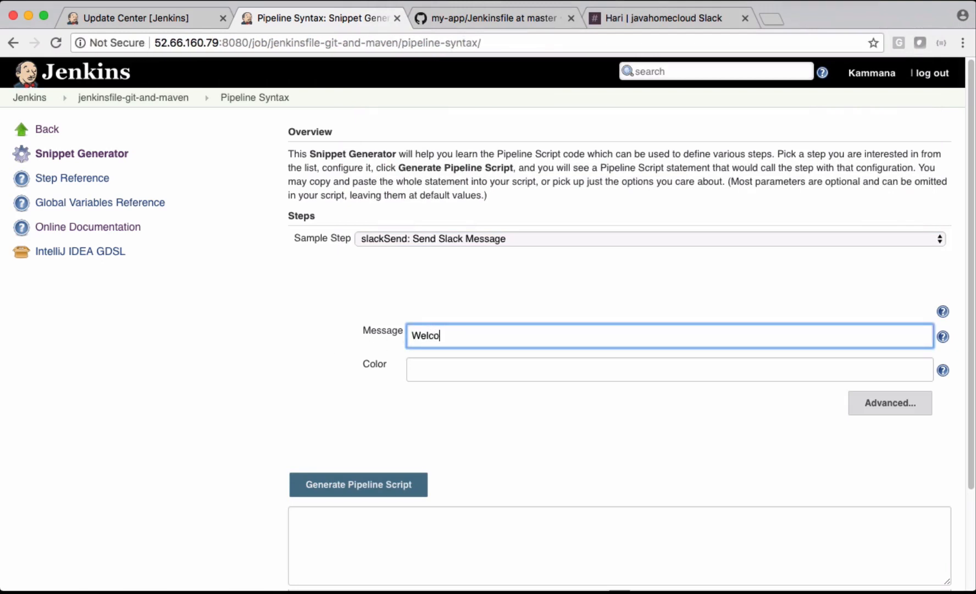
text(me to jenkins, Slack!)
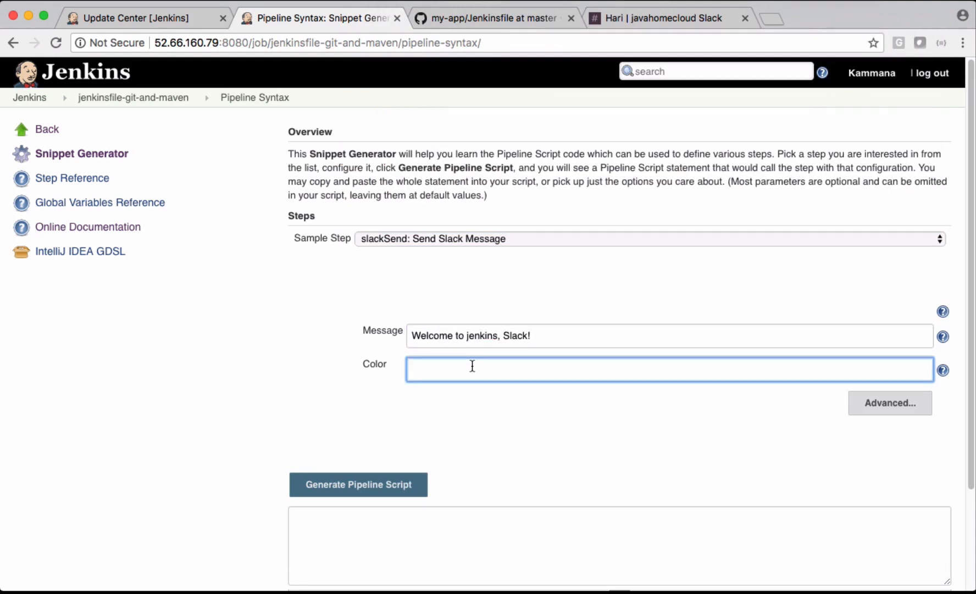
click(942, 370)
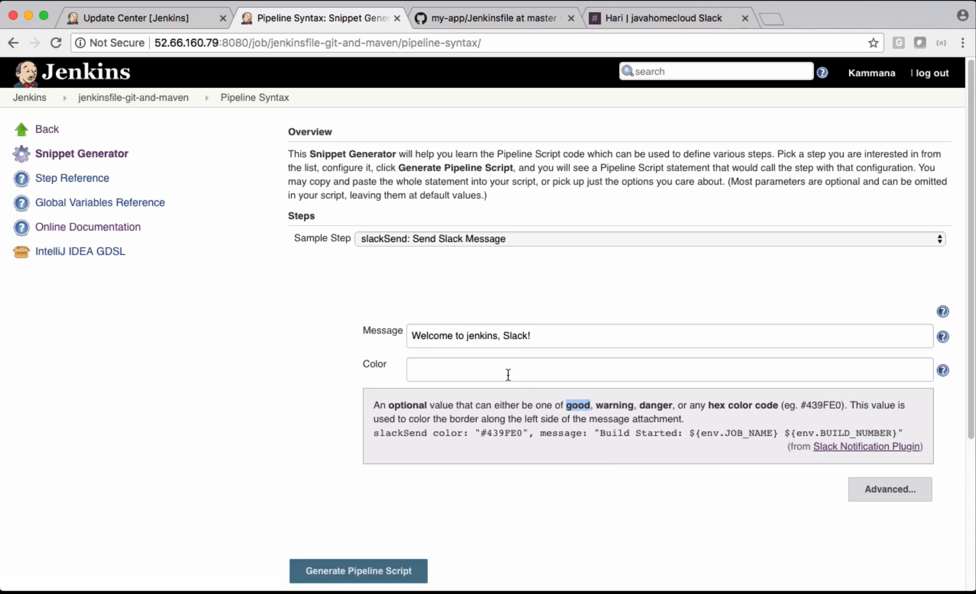
text(good)
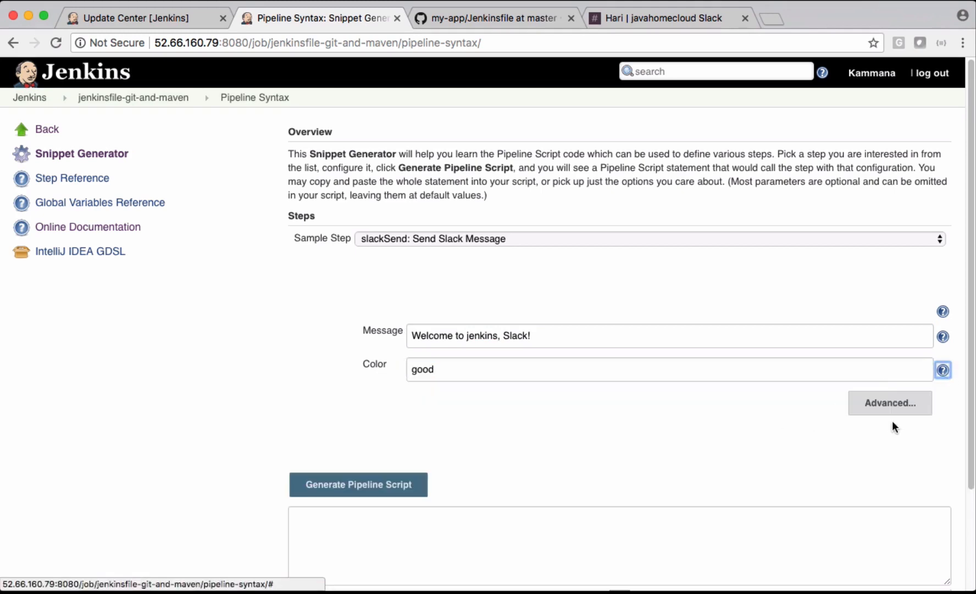
Expand the advanced slackSend settings, then move over to the Slack workspace.
click(889, 403)
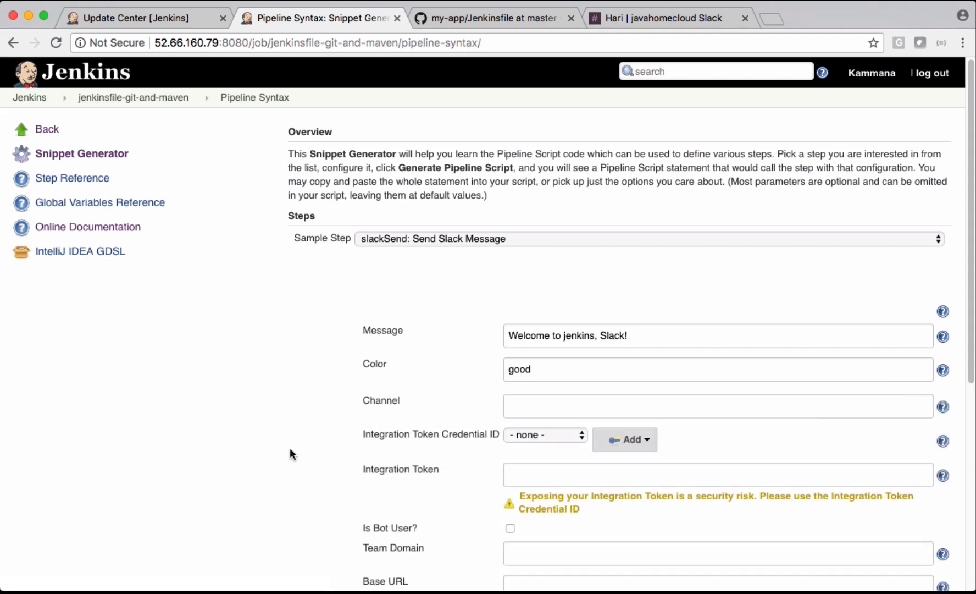
scroll(down, 3)
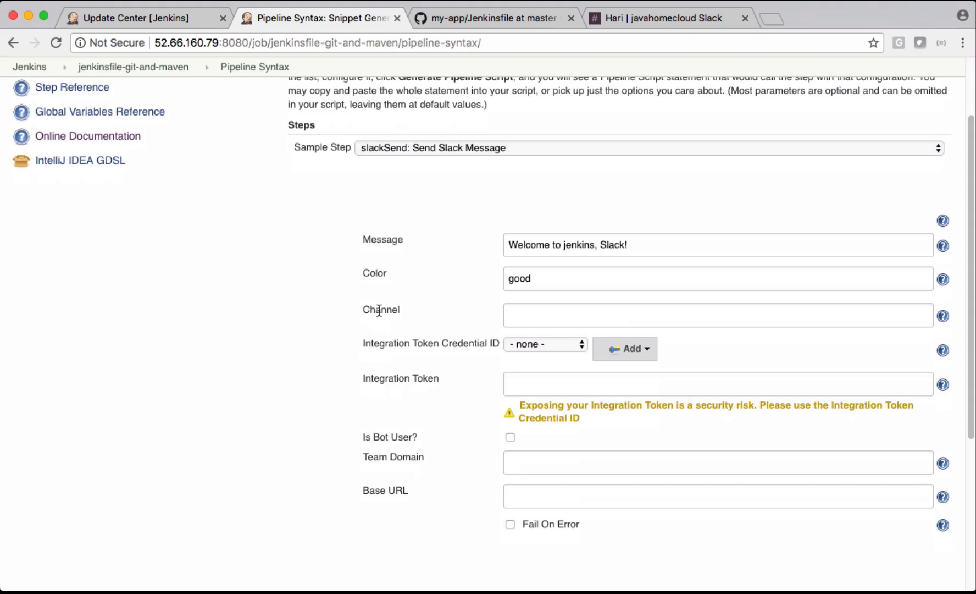
click(663, 18)
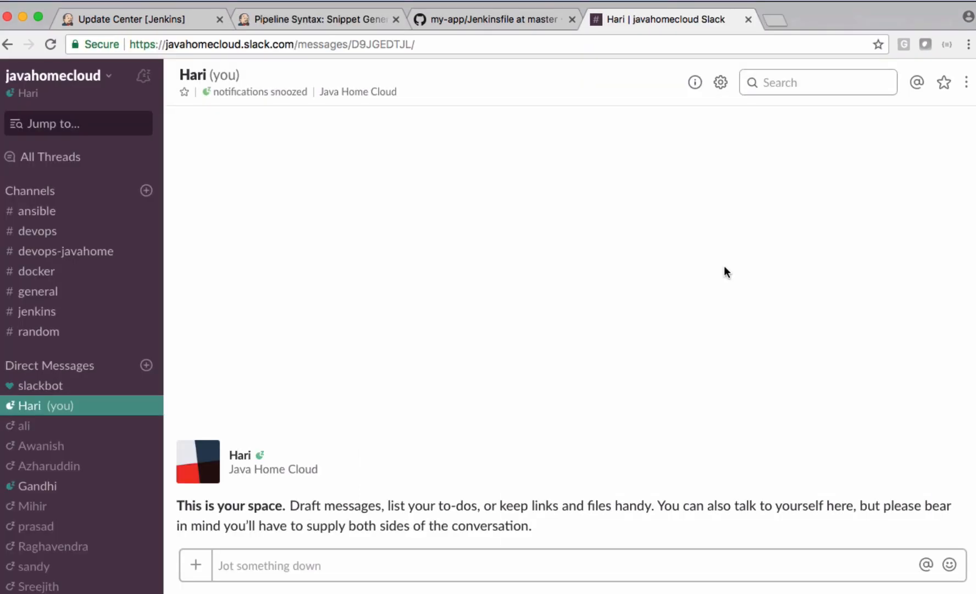
mouse_move(188, 204)
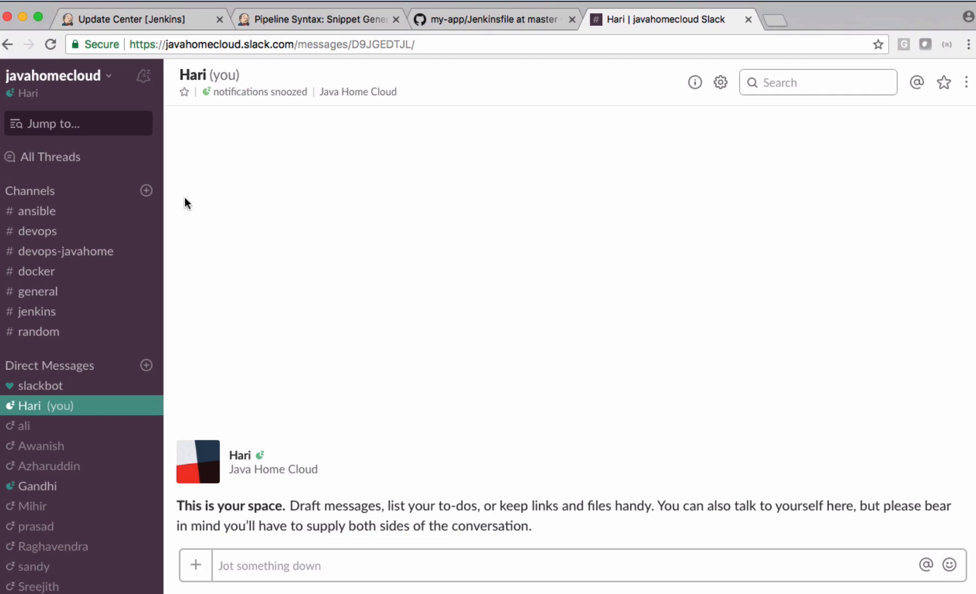
Create and open a new public Slack channel named jenkins-pipeline-demo.
click(146, 190)
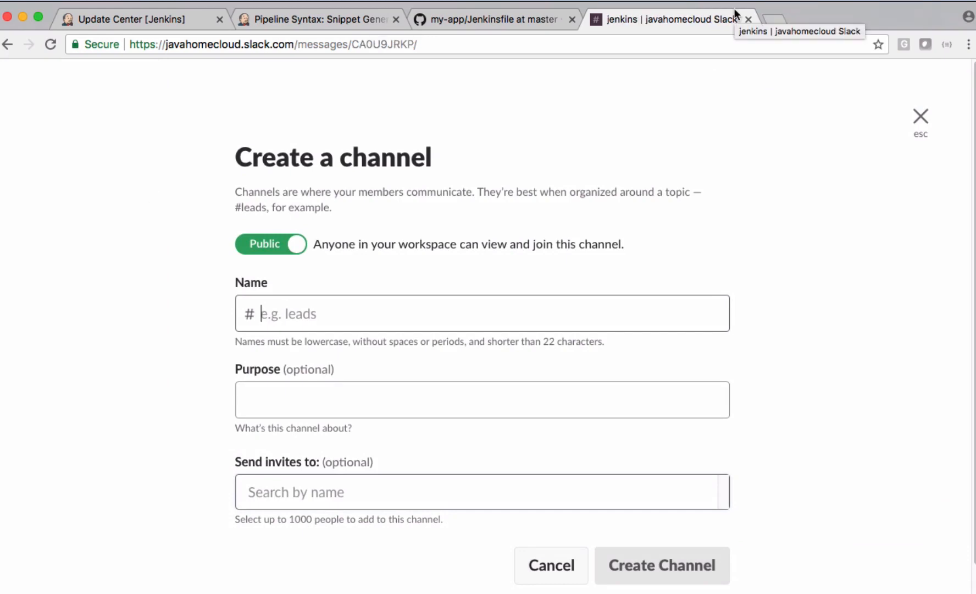
text(jenkins-pipeline-demo)
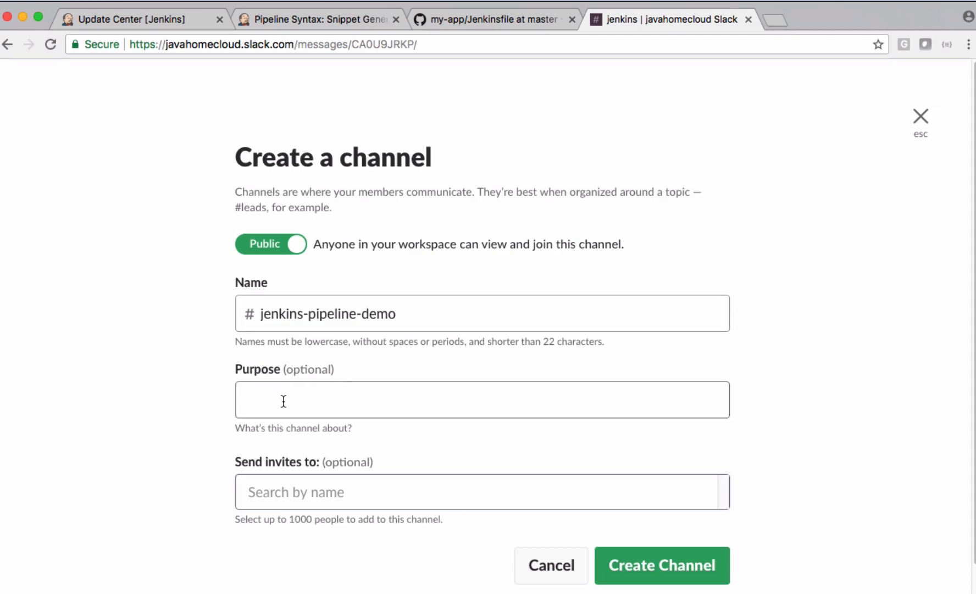
mouse_move(208, 474)
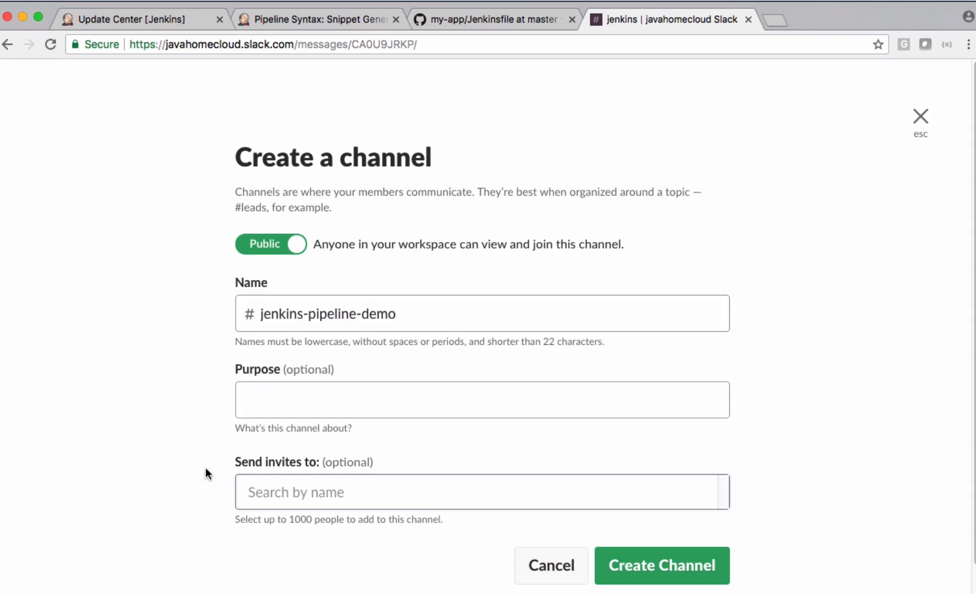
mouse_move(173, 471)
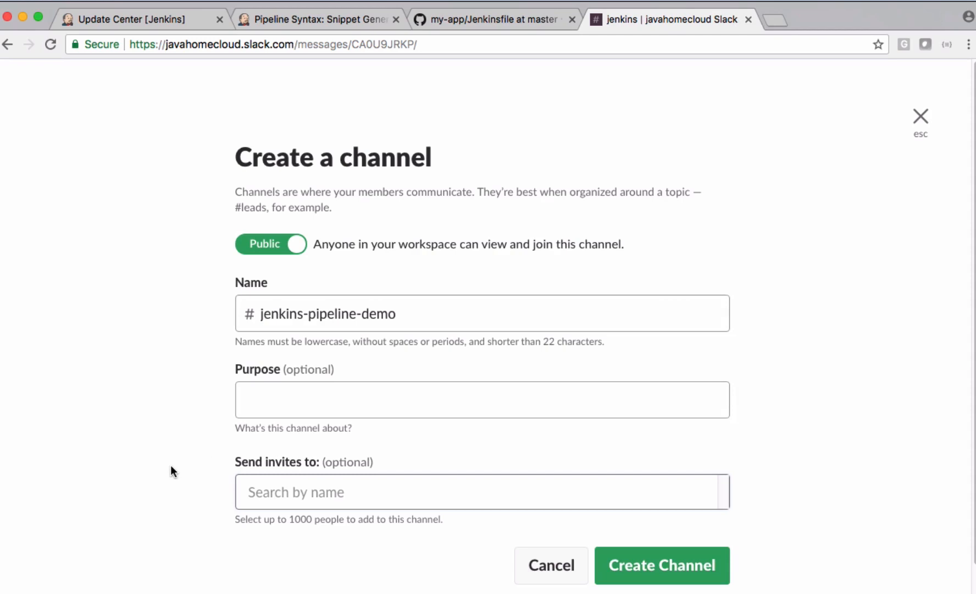
mouse_move(292, 518)
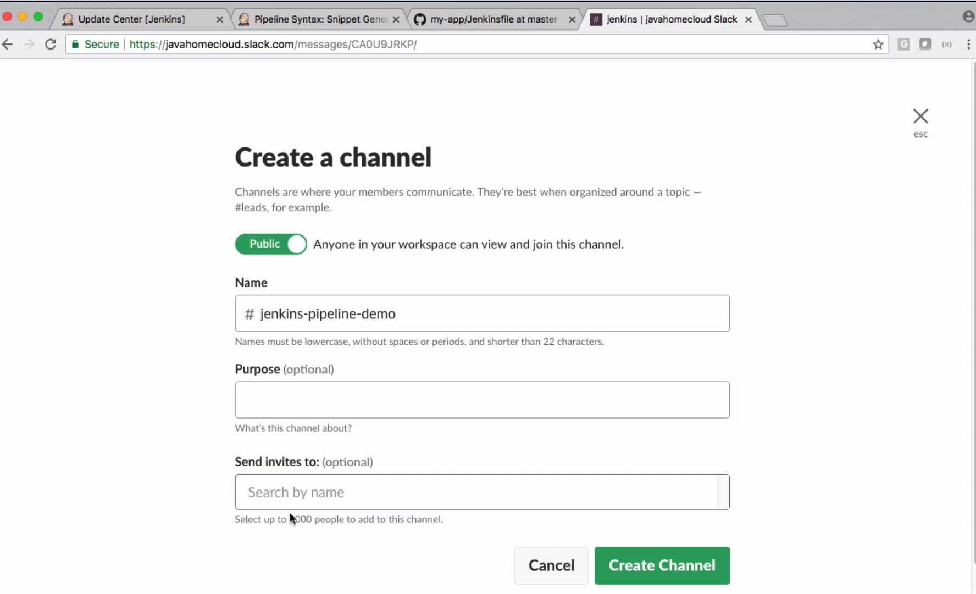
click(662, 565)
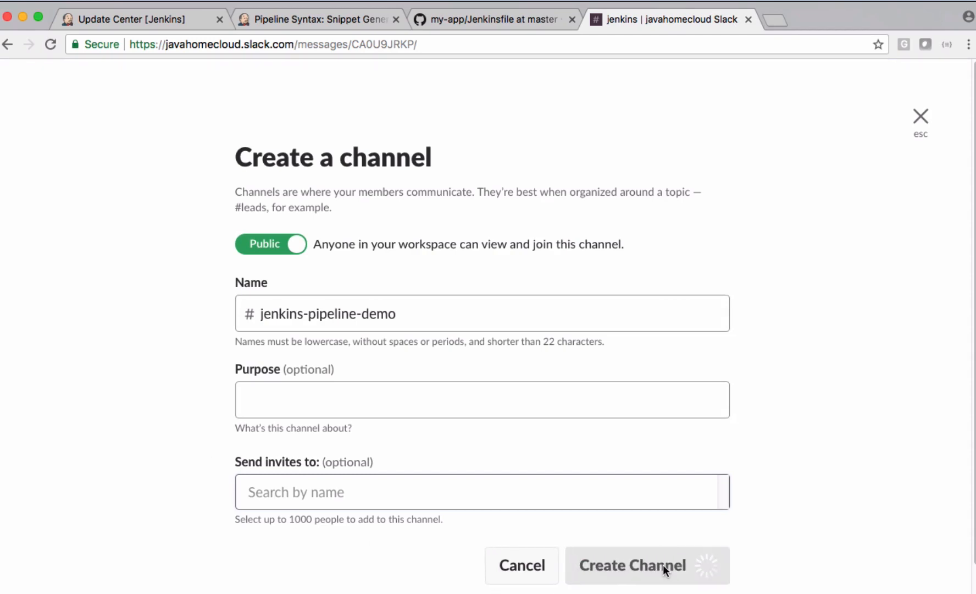
click(646, 565)
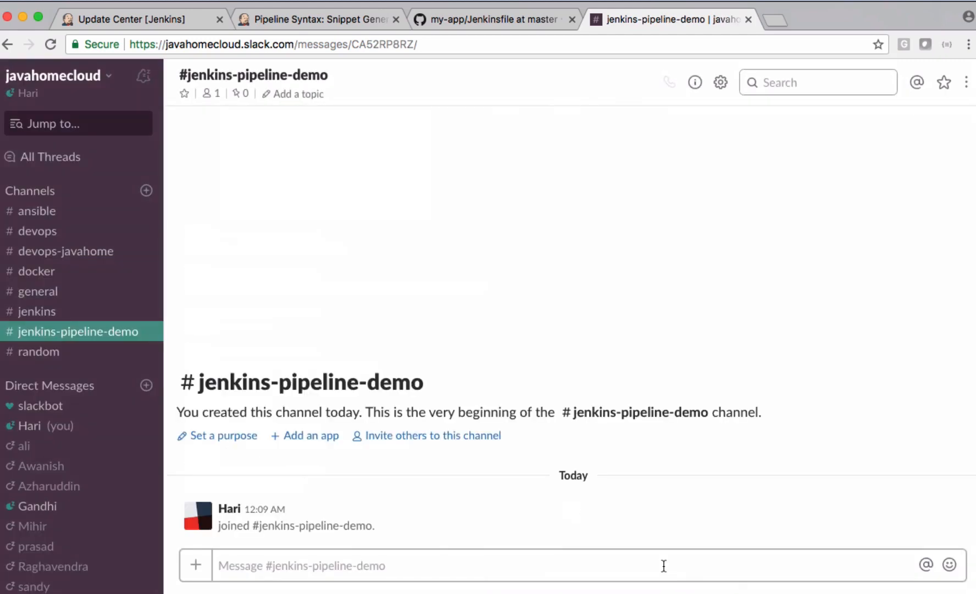
mouse_move(118, 337)
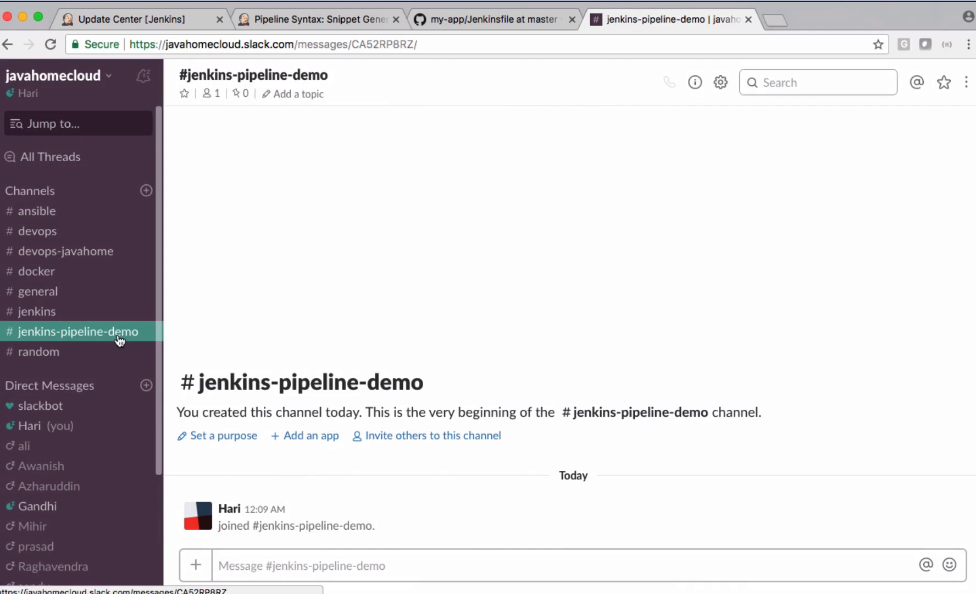
mouse_move(123, 335)
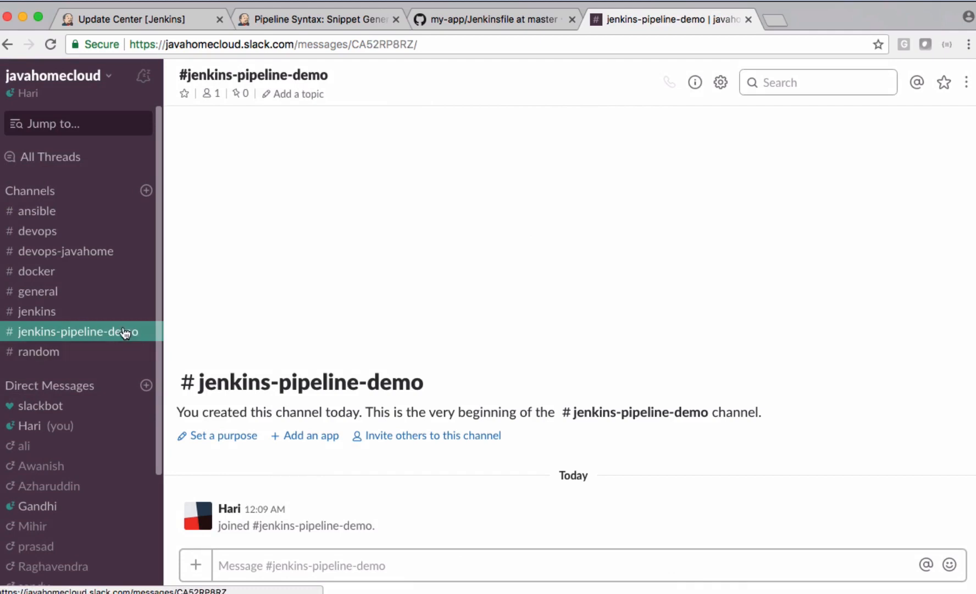
mouse_move(104, 338)
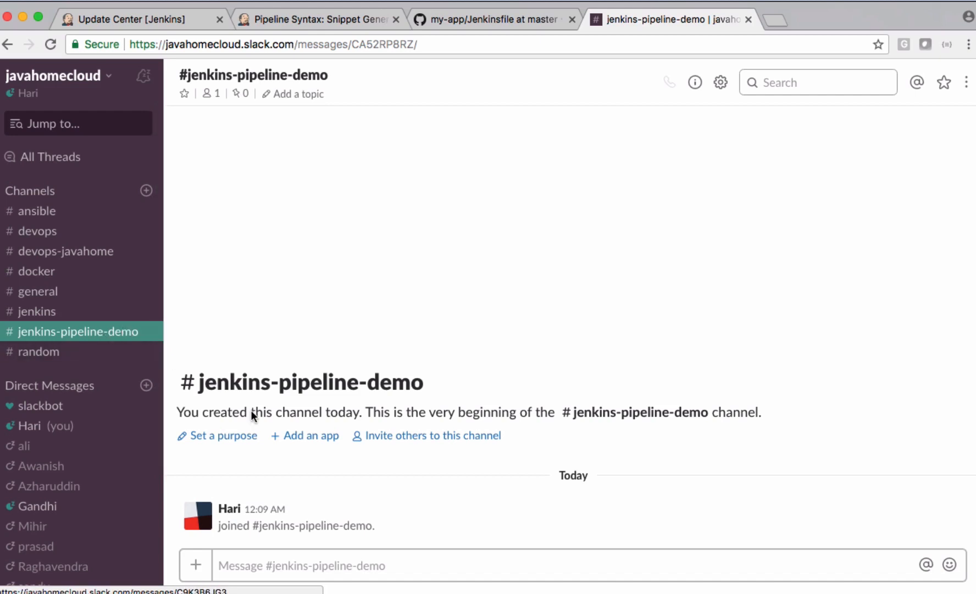
mouse_move(312, 439)
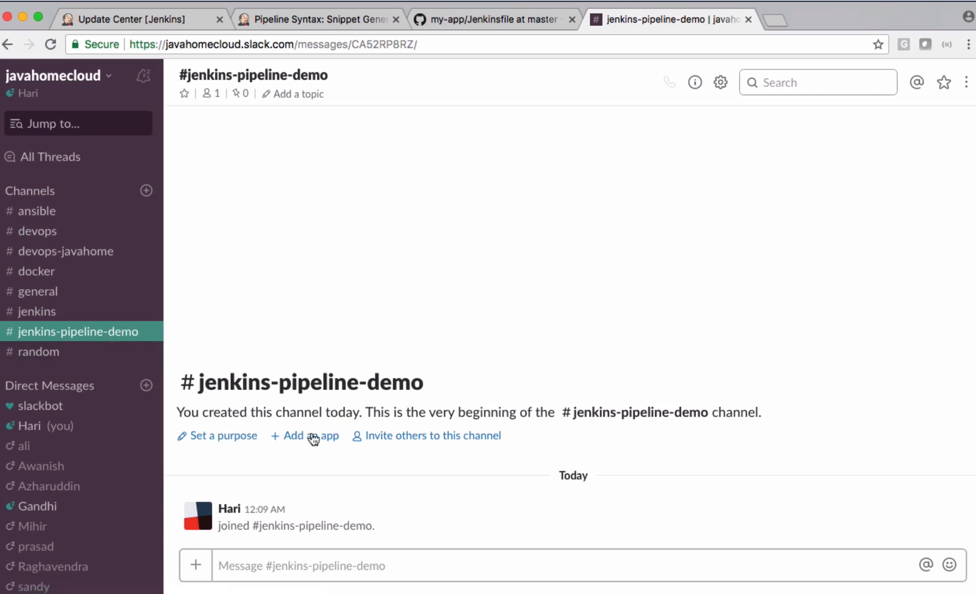
Bring up the Slack App Directory from the #jenkins-pipeline-demo channel.
click(309, 435)
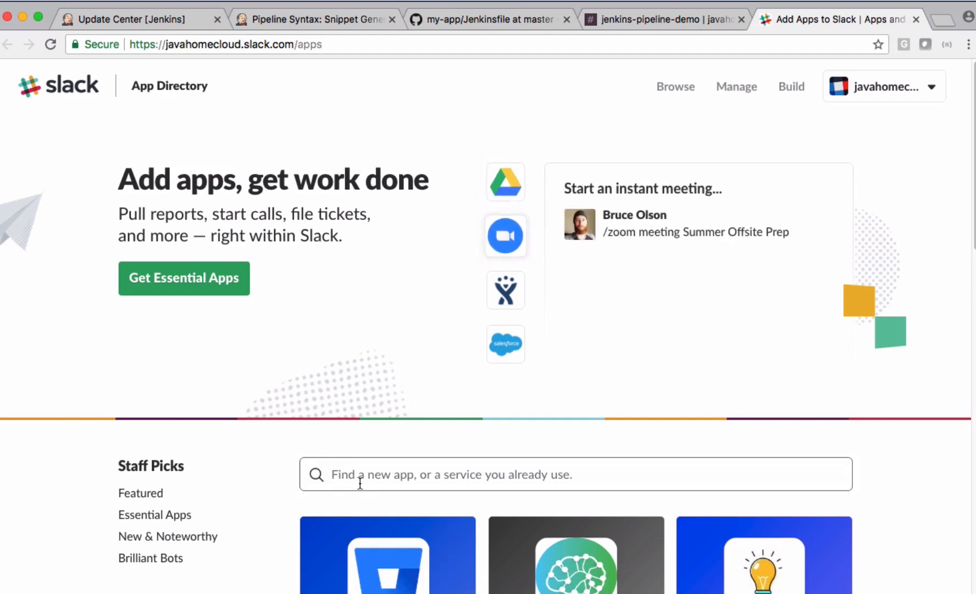
Find Incoming WebHooks in the App Directory and edit its existing configuration.
text(webhook)
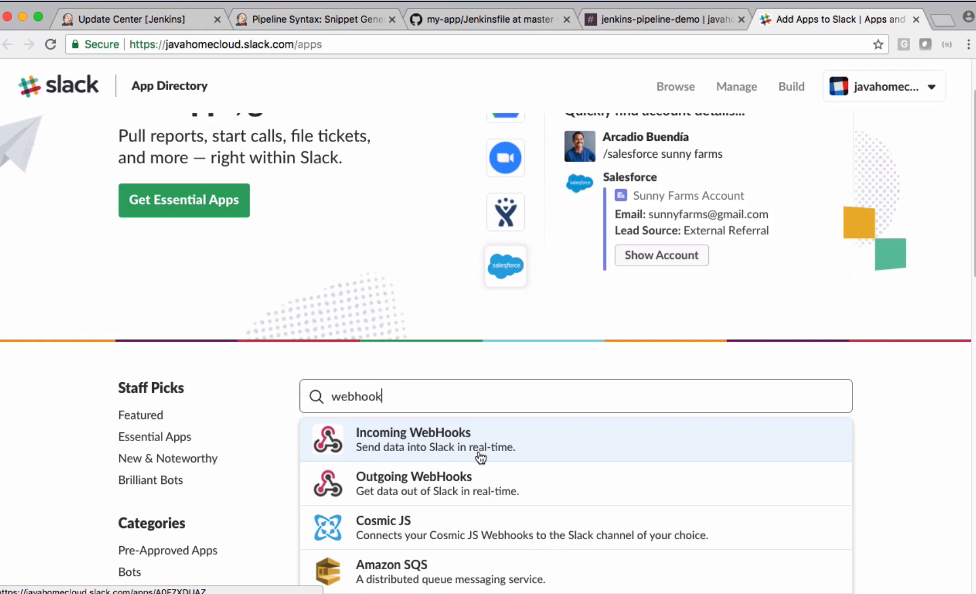
mouse_move(442, 446)
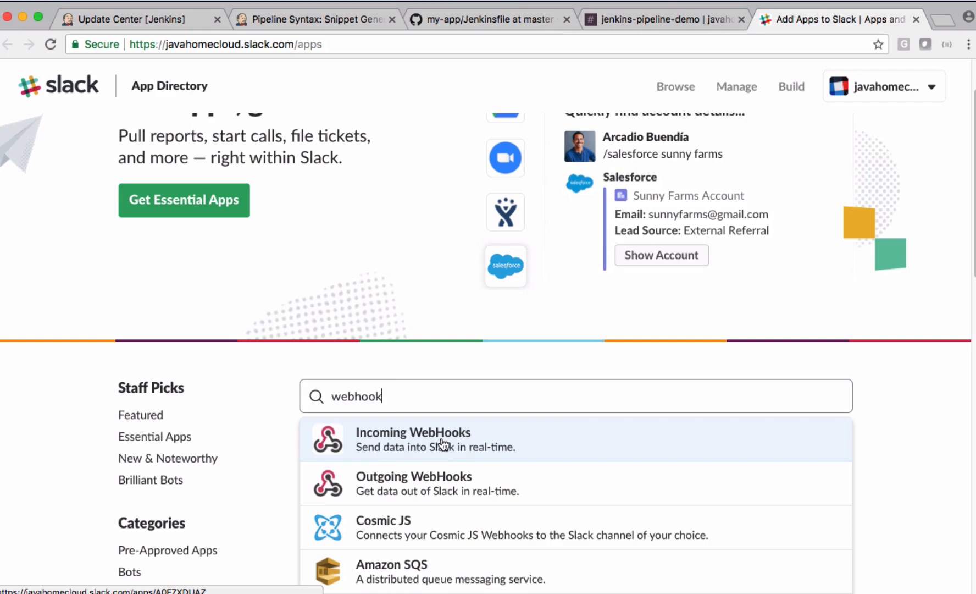
click(412, 439)
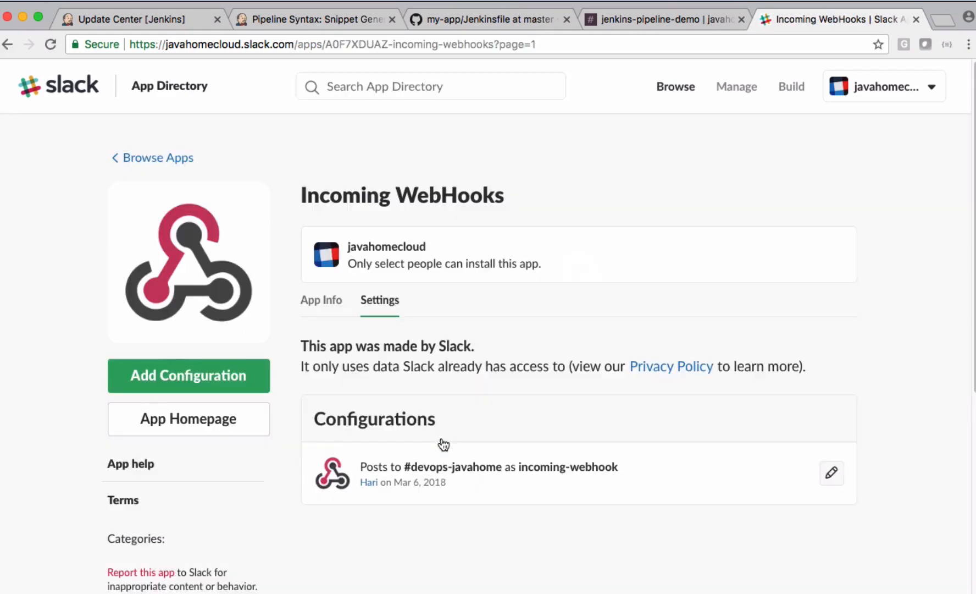
mouse_move(833, 474)
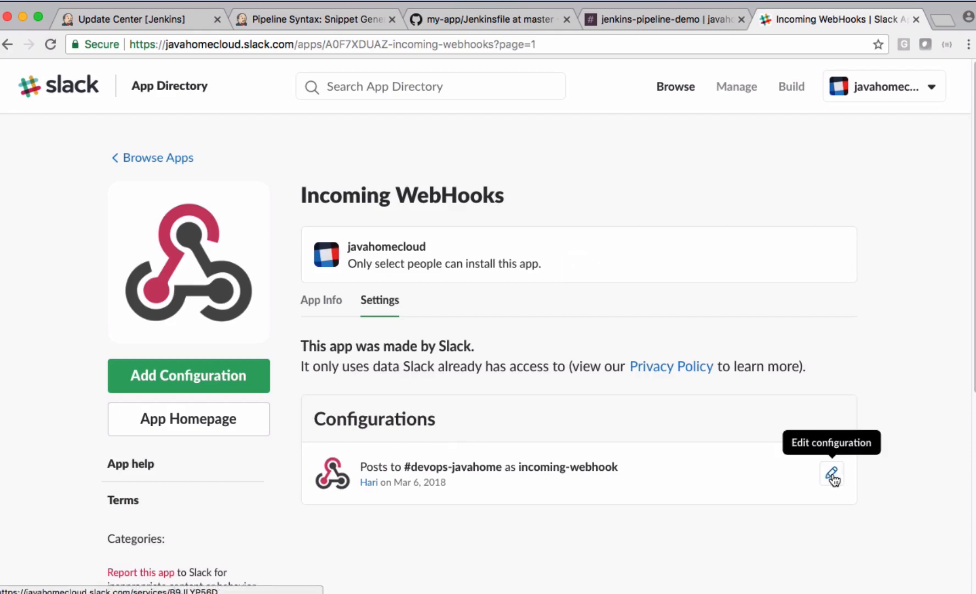
click(833, 474)
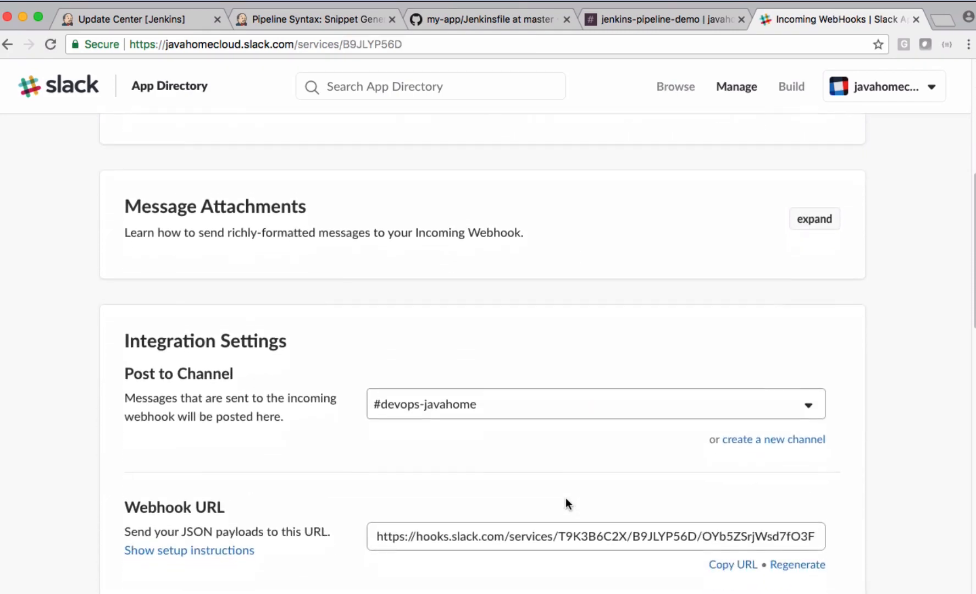
Select the webhook URL token in Integration Settings and return to the Jenkins snippet generator.
scroll(down, 3)
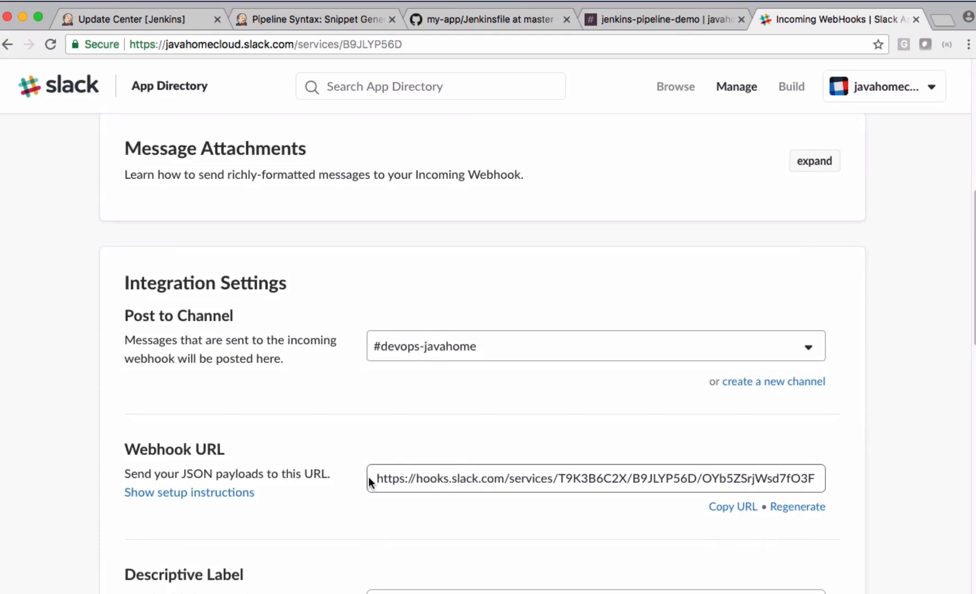
mouse_move(618, 483)
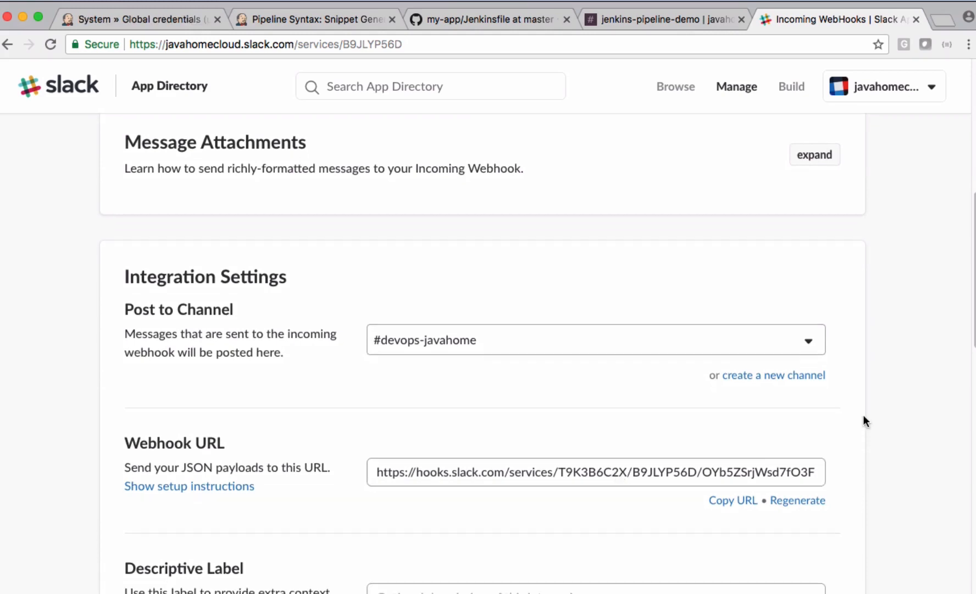
mouse_move(562, 479)
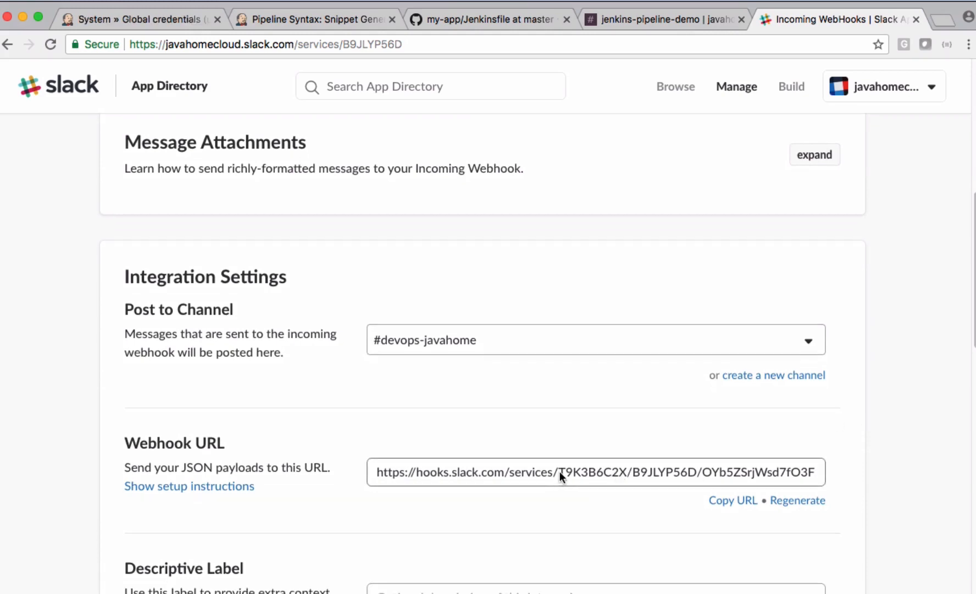
triple_click(561, 472)
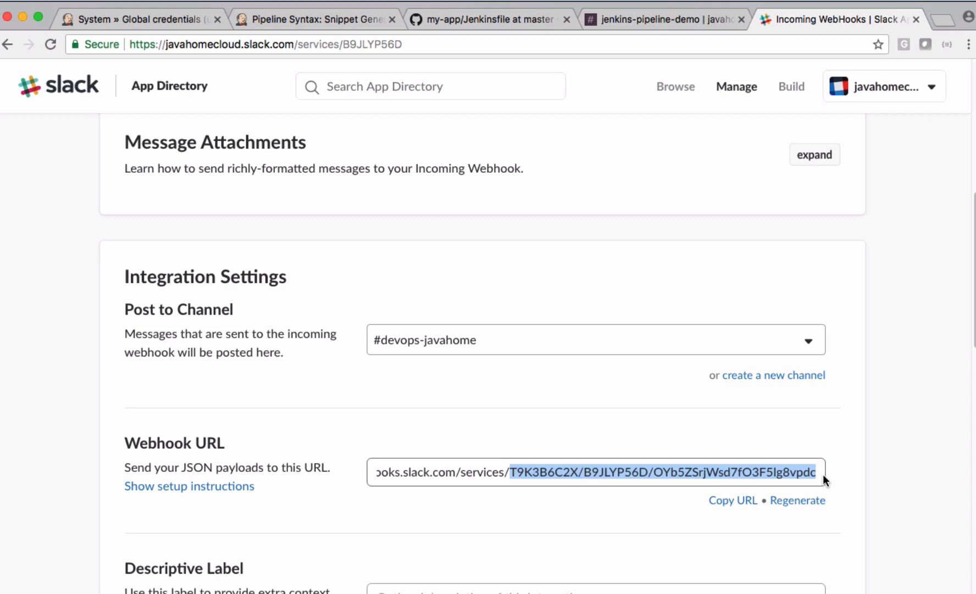
click(316, 20)
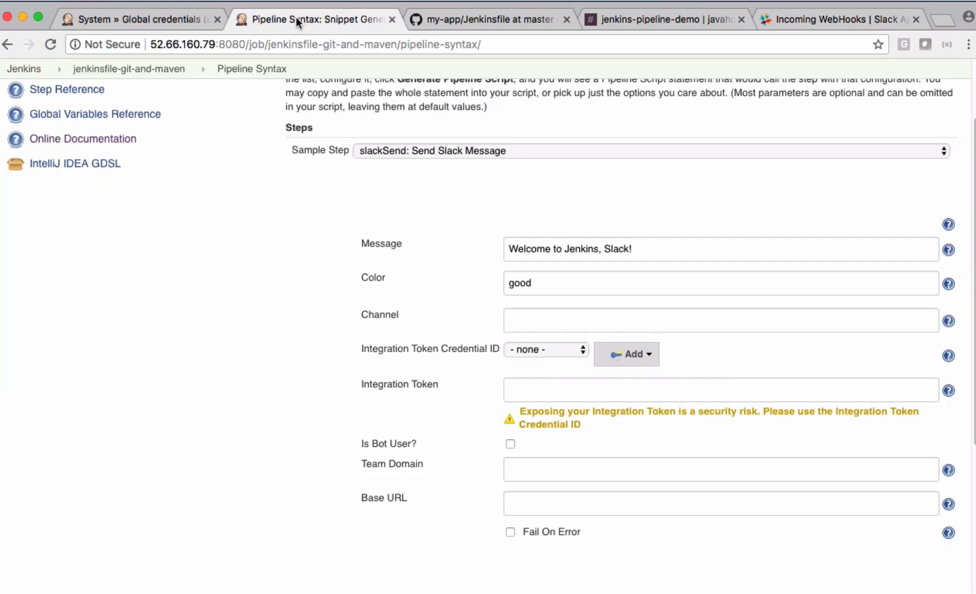
mouse_move(500, 329)
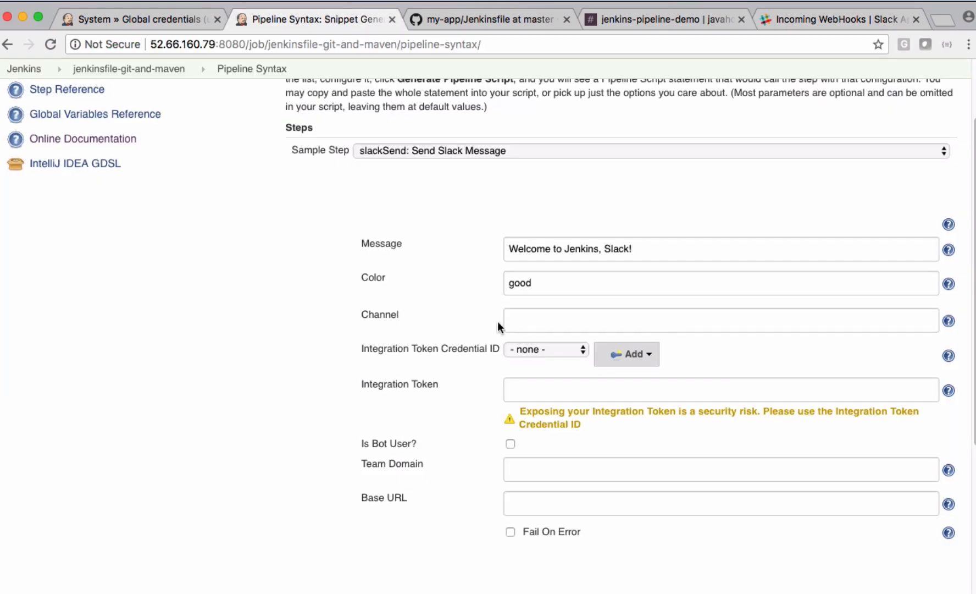
Set the slackSend channel to jenkins-pipeline-demo and start adding a token credential.
text(jenkins-)
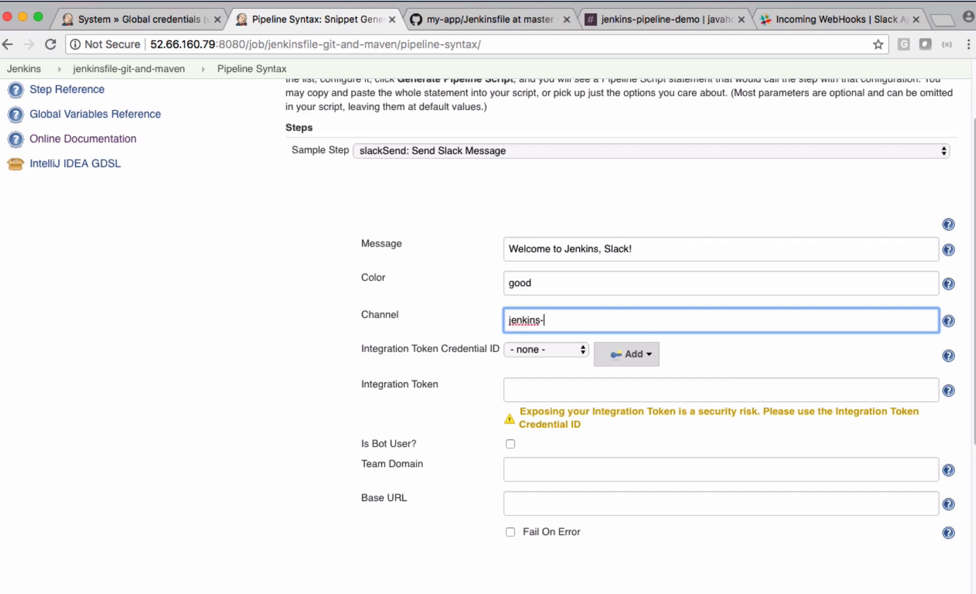
text(pip)
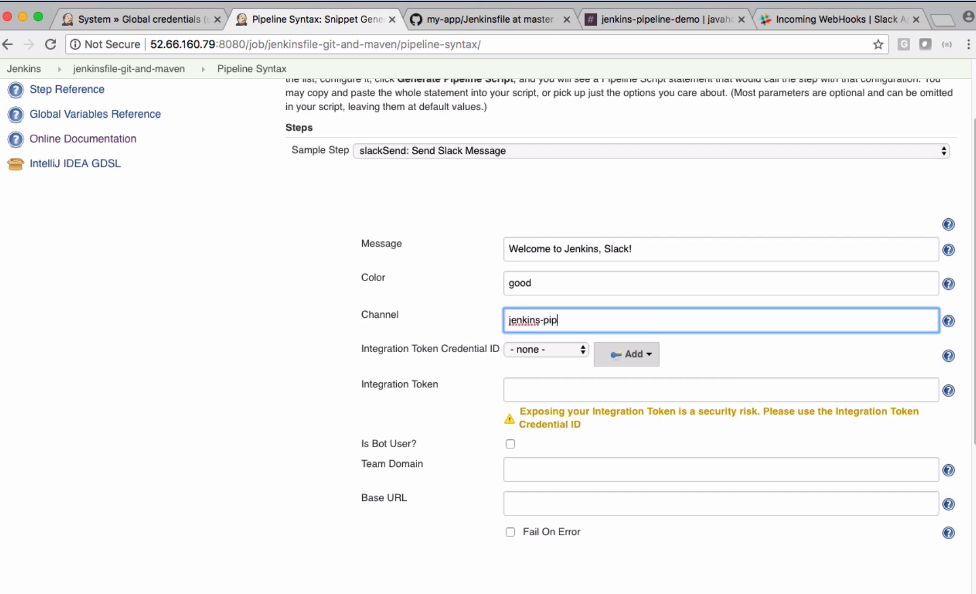
text(eline-demo)
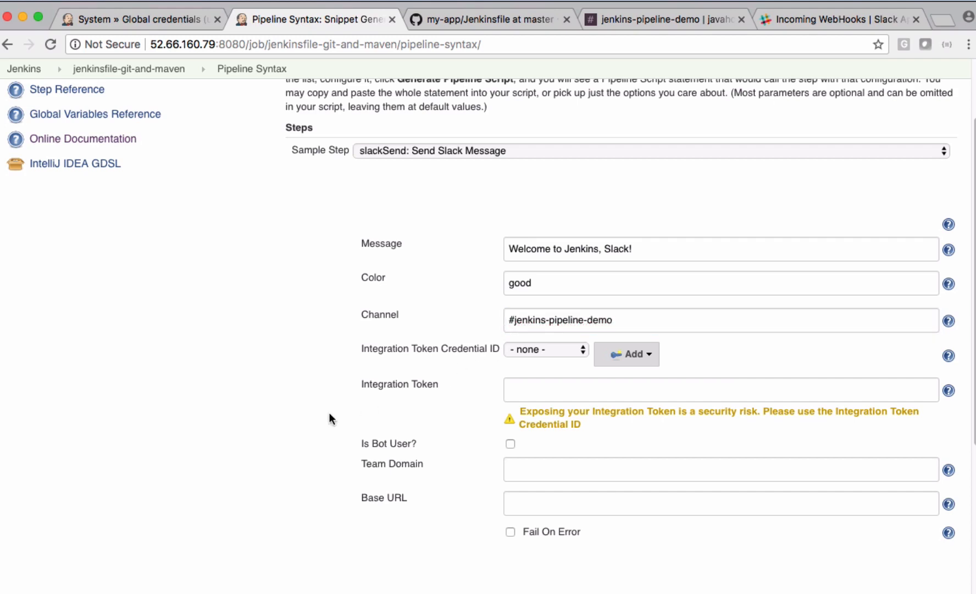
mouse_move(527, 354)
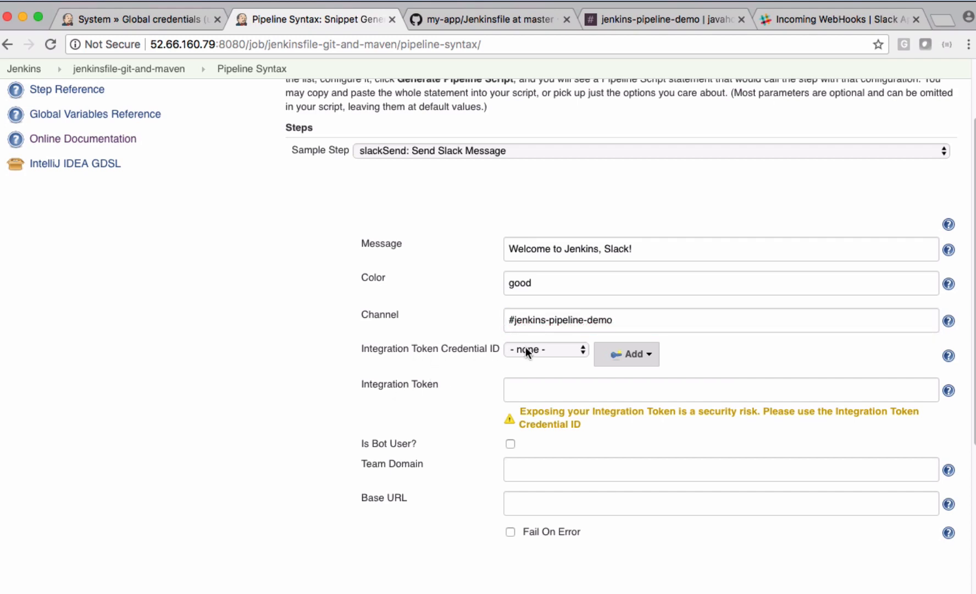
mouse_move(376, 392)
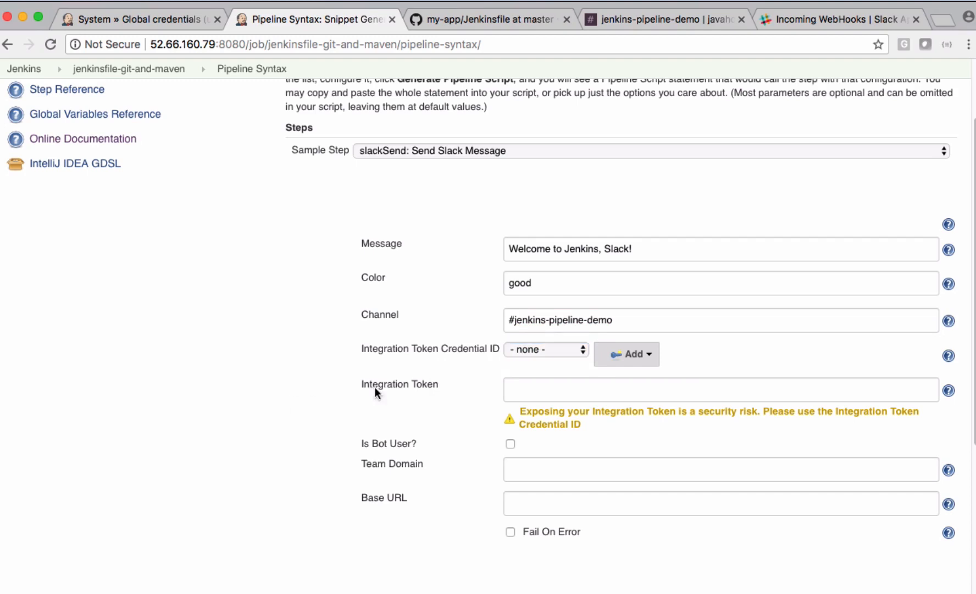
click(626, 354)
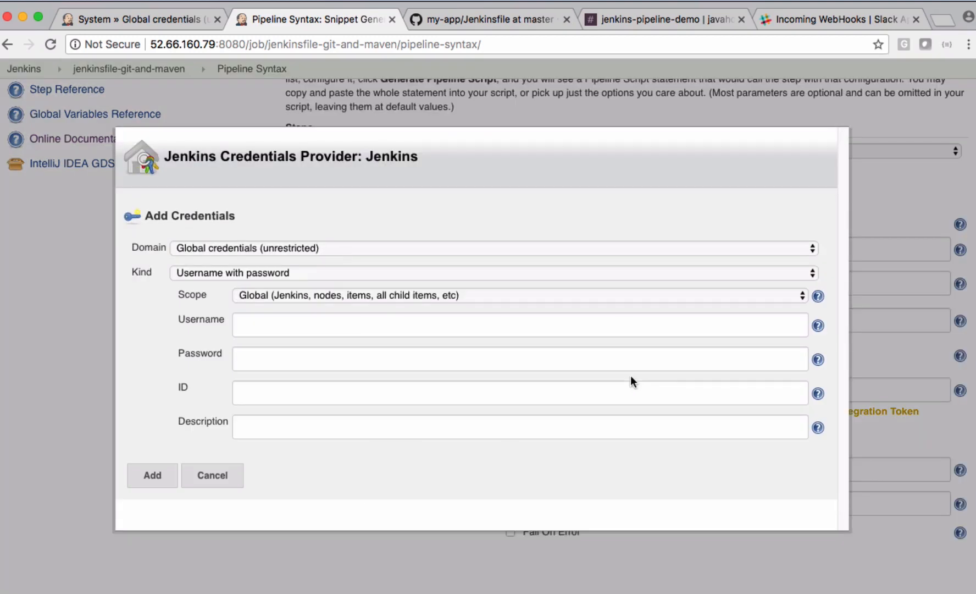
mouse_move(193, 286)
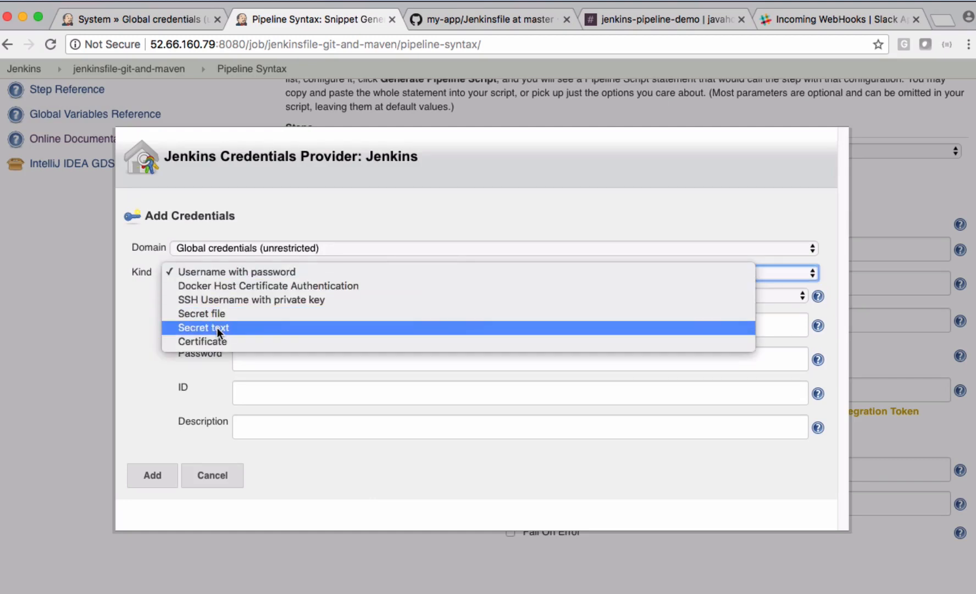
Save the Slack webhook token as a secret-text credential with ID slack-demo.
click(203, 328)
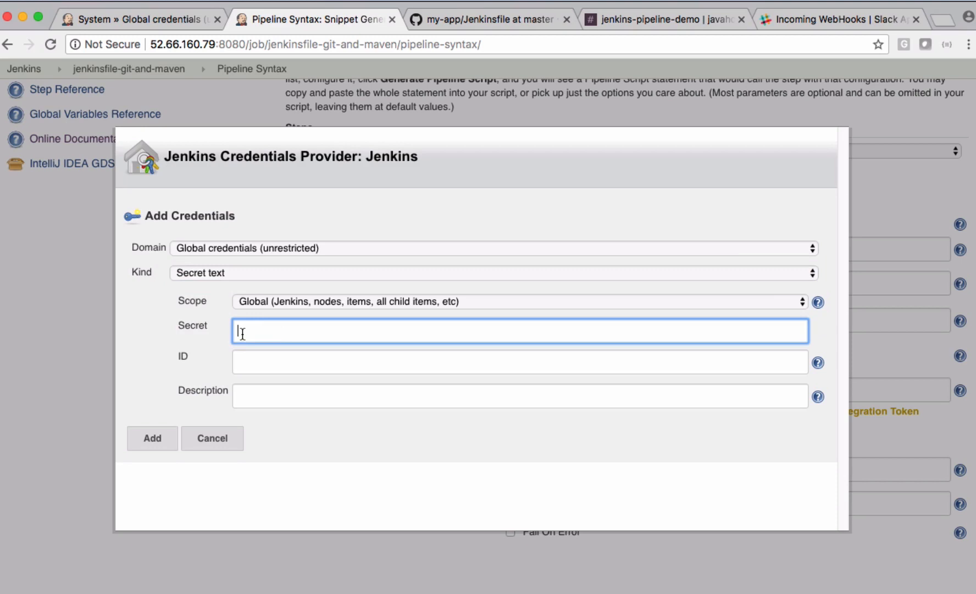
mouse_move(256, 362)
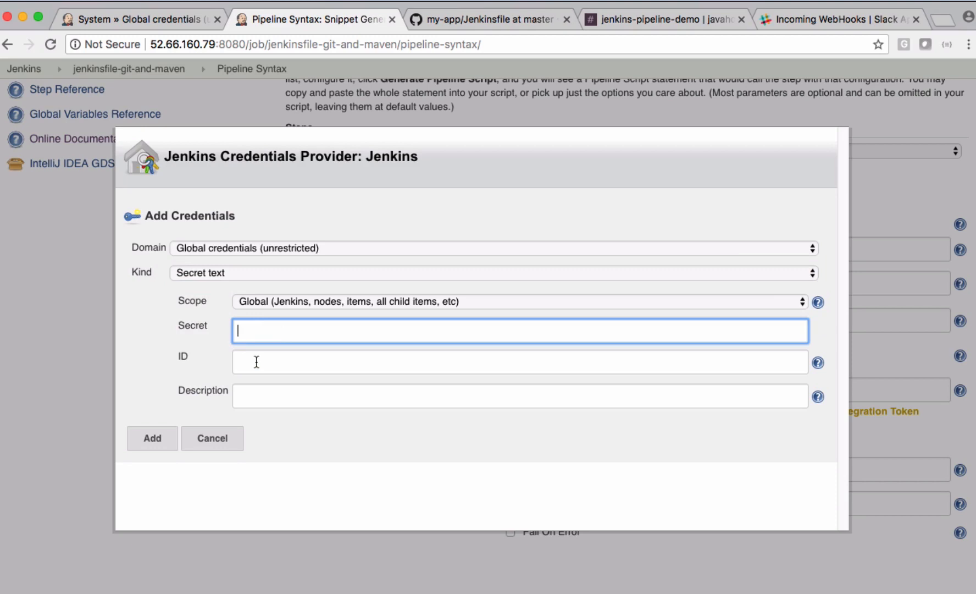
mouse_move(251, 360)
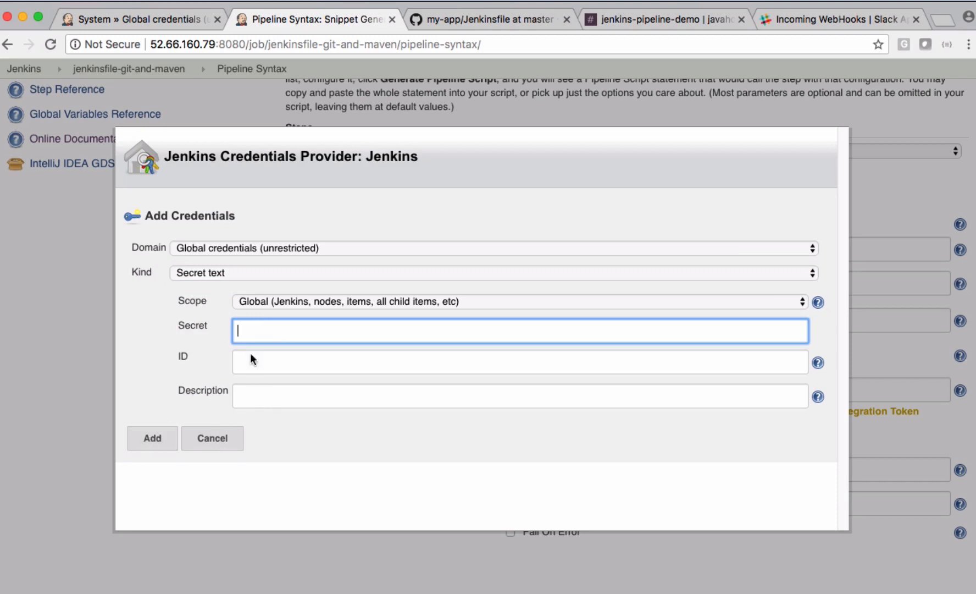
click(835, 19)
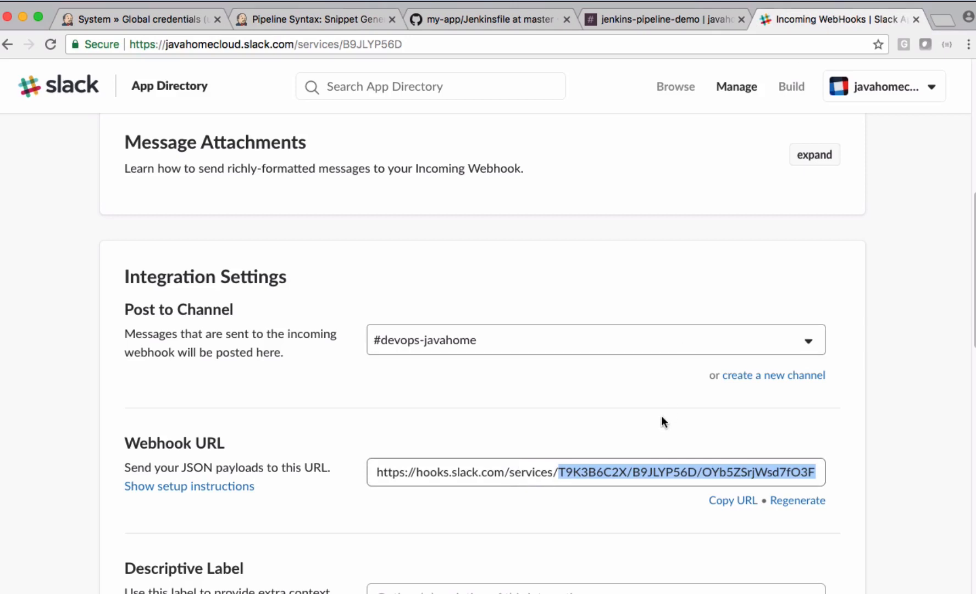
click(561, 472)
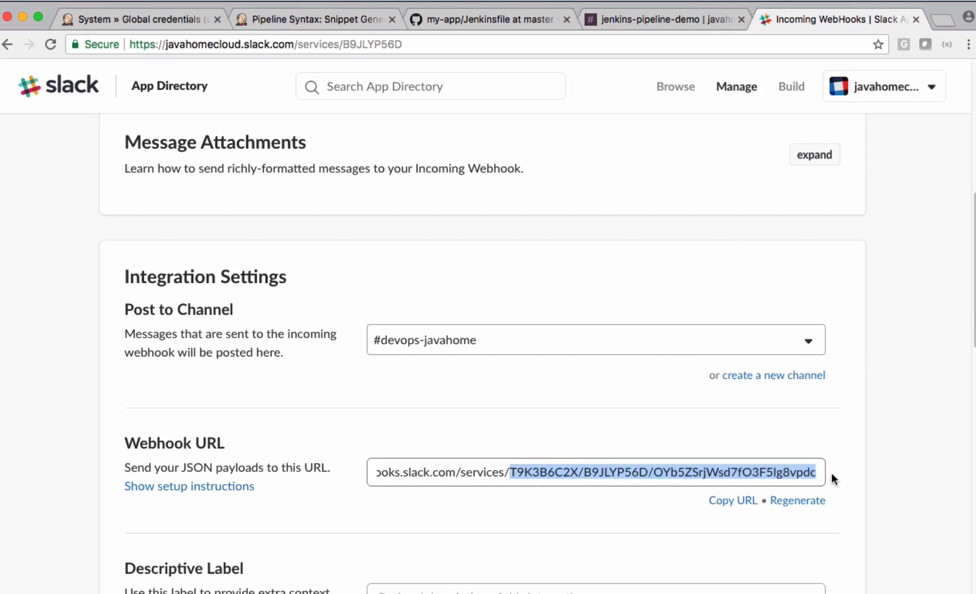
click(314, 19)
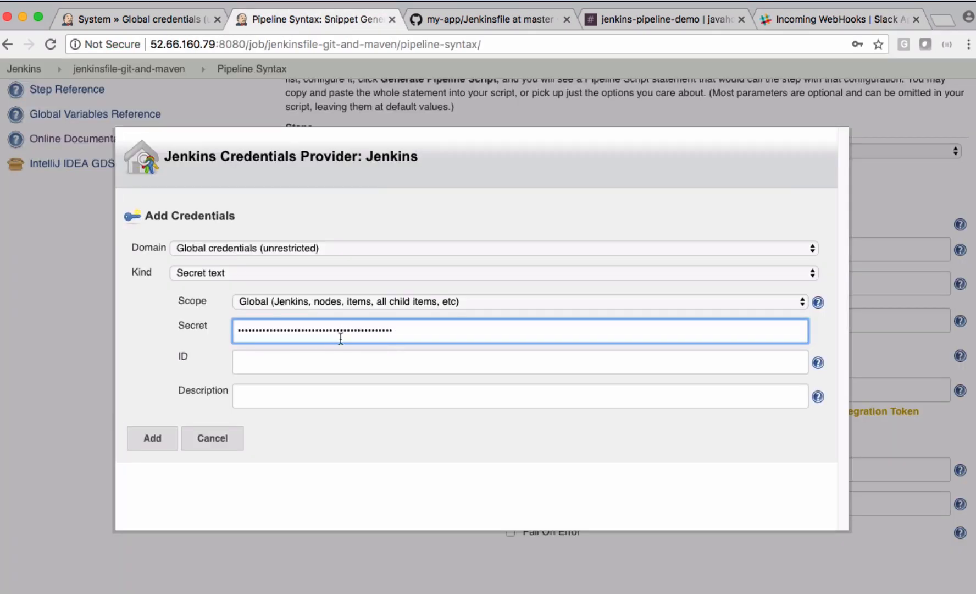
text(slack-demo)
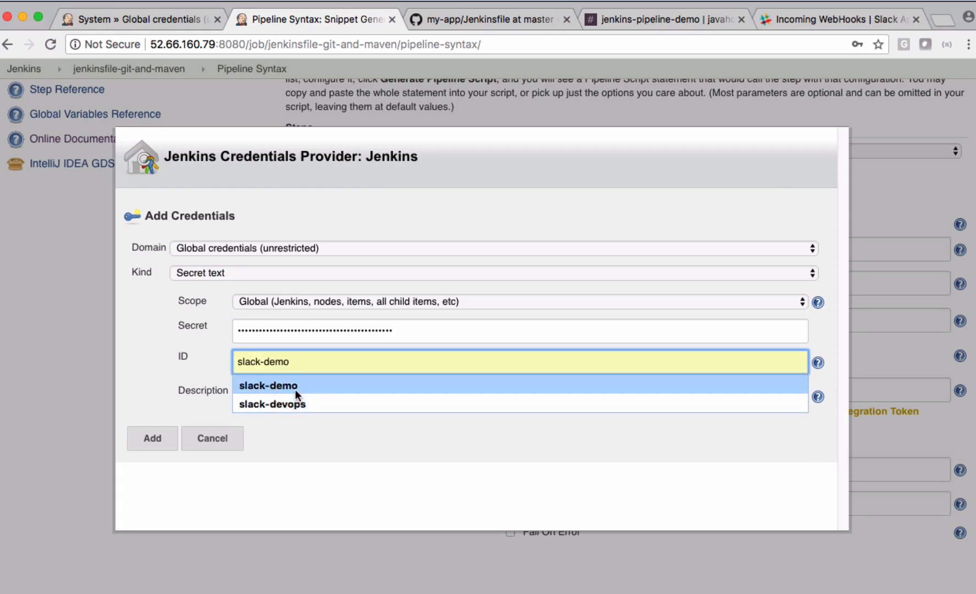
click(268, 385)
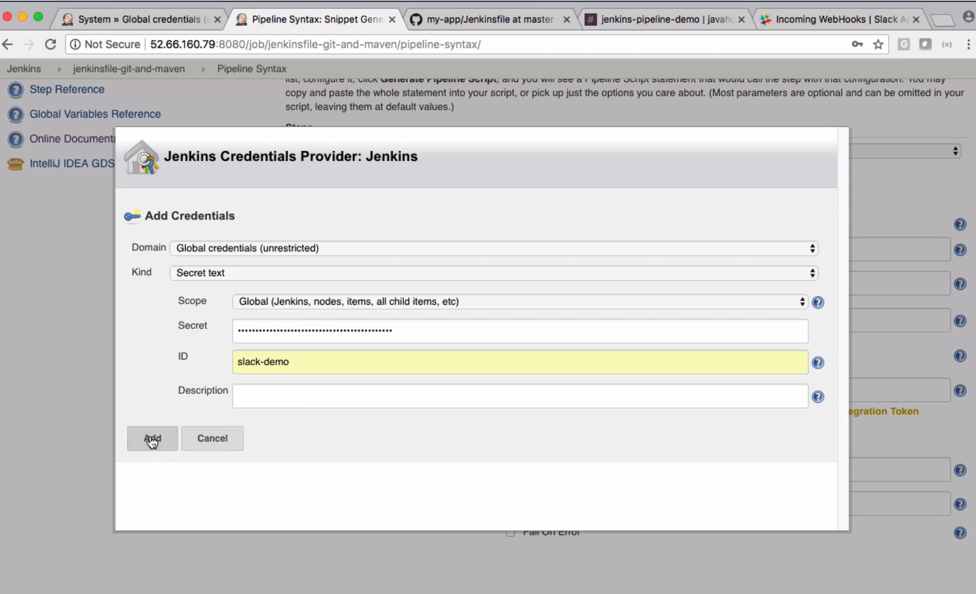
mouse_move(280, 331)
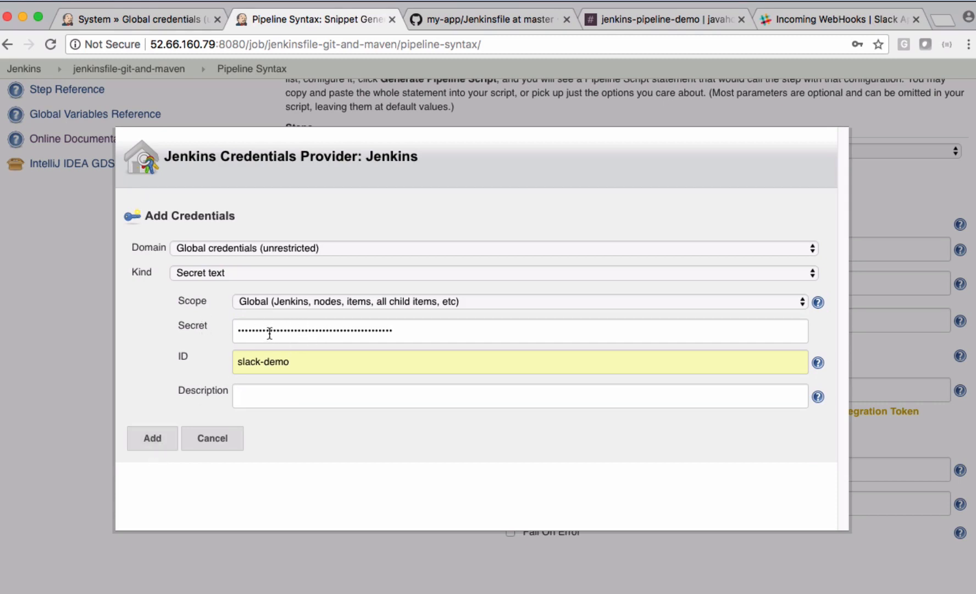
click(152, 438)
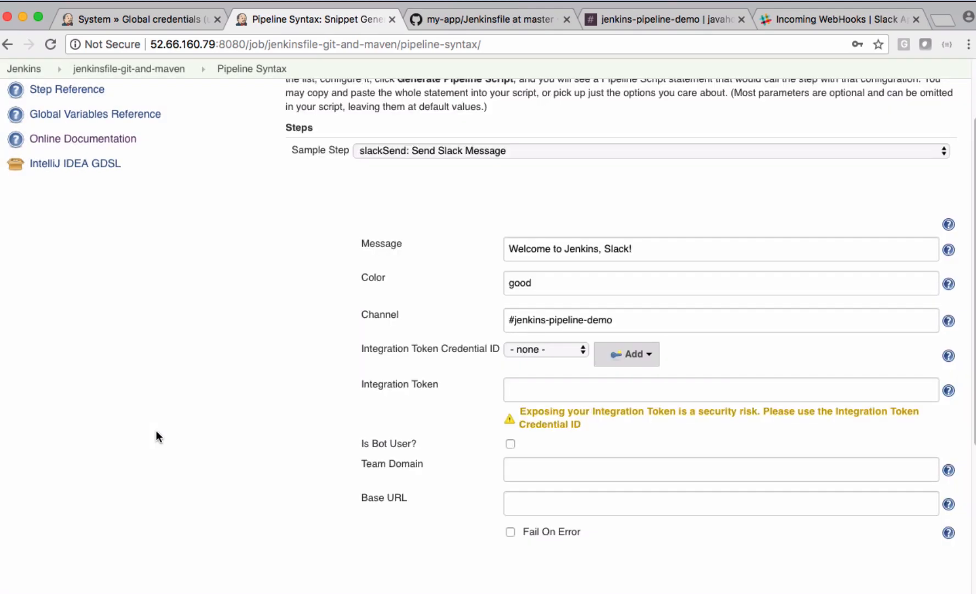
click(547, 349)
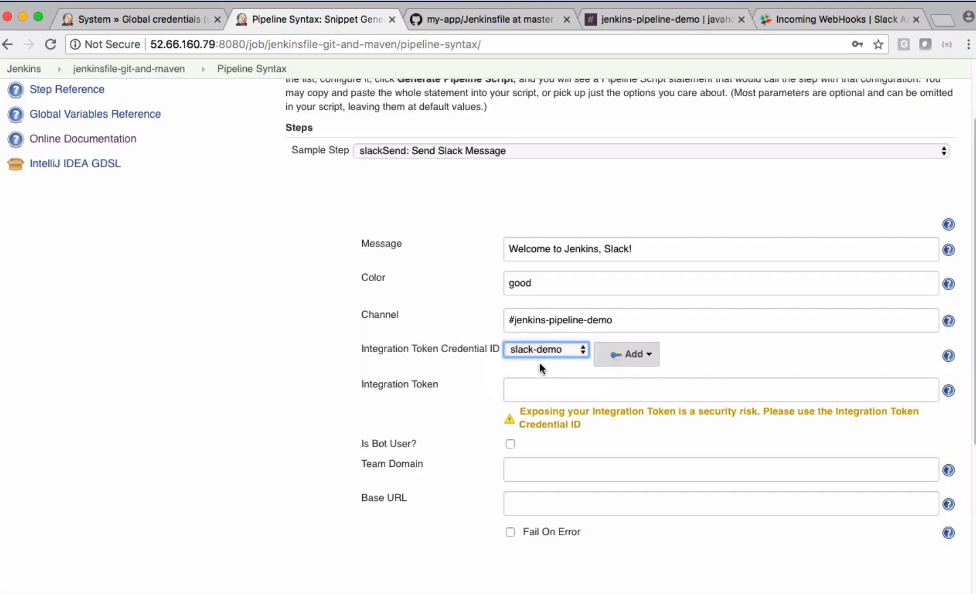
scroll(down, 3)
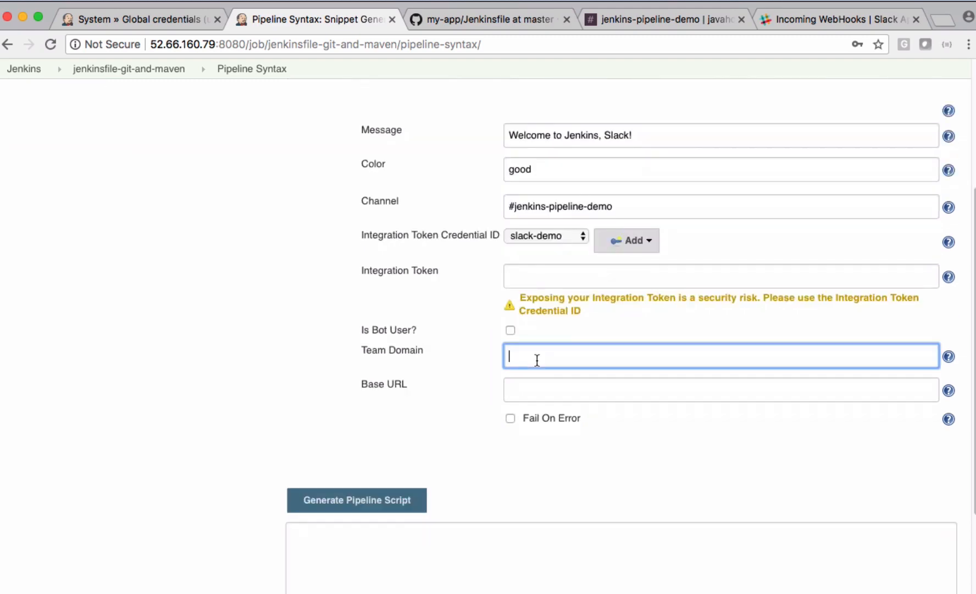
text(javahomecloud)
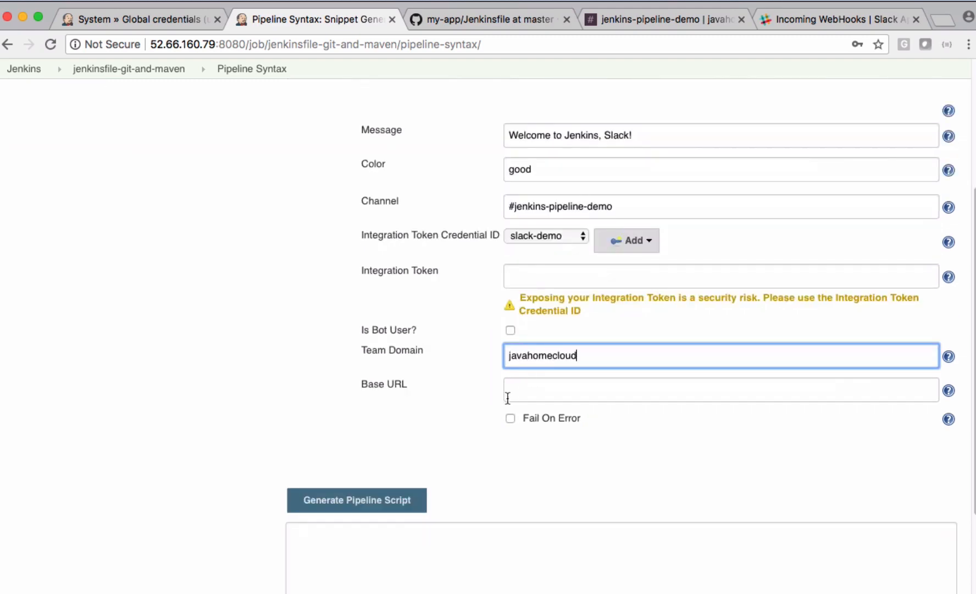
click(838, 19)
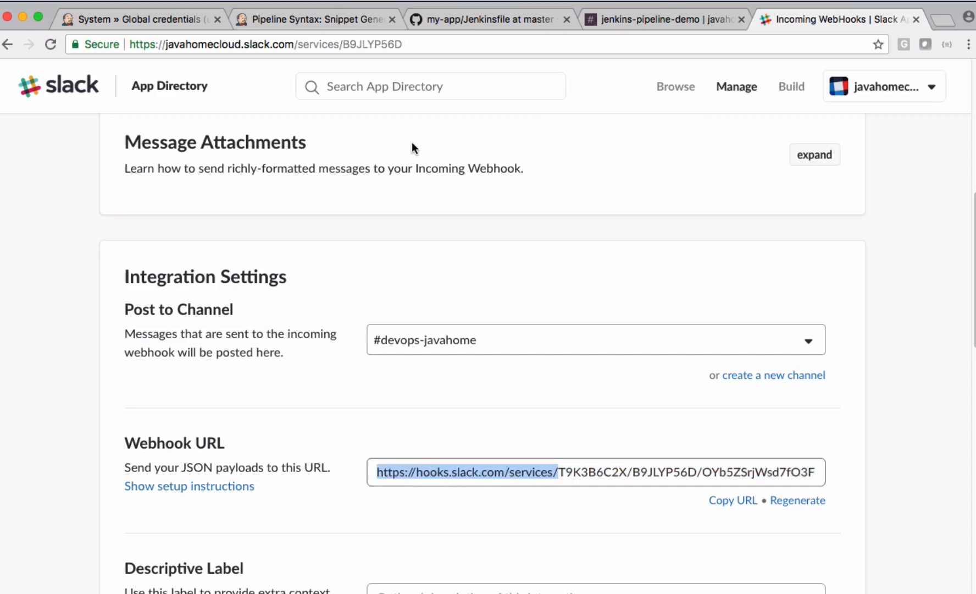
click(315, 20)
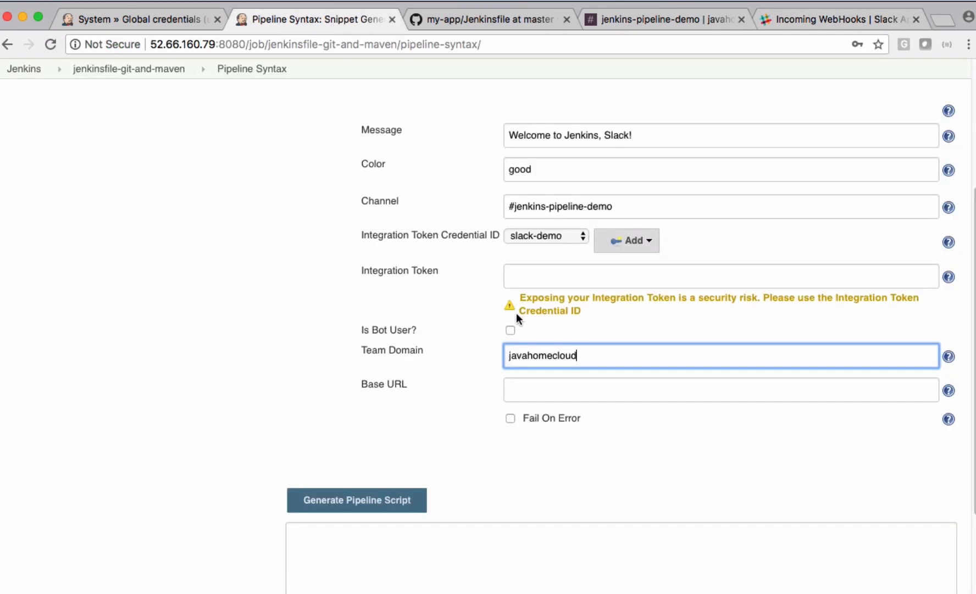
text(https://hooks.slack.com/services/)
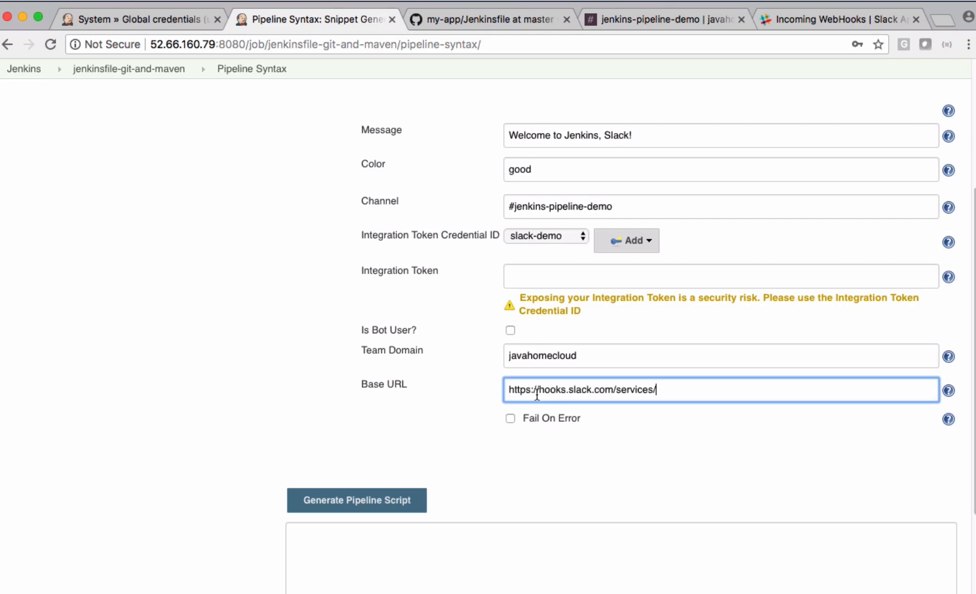
scroll(up, 3)
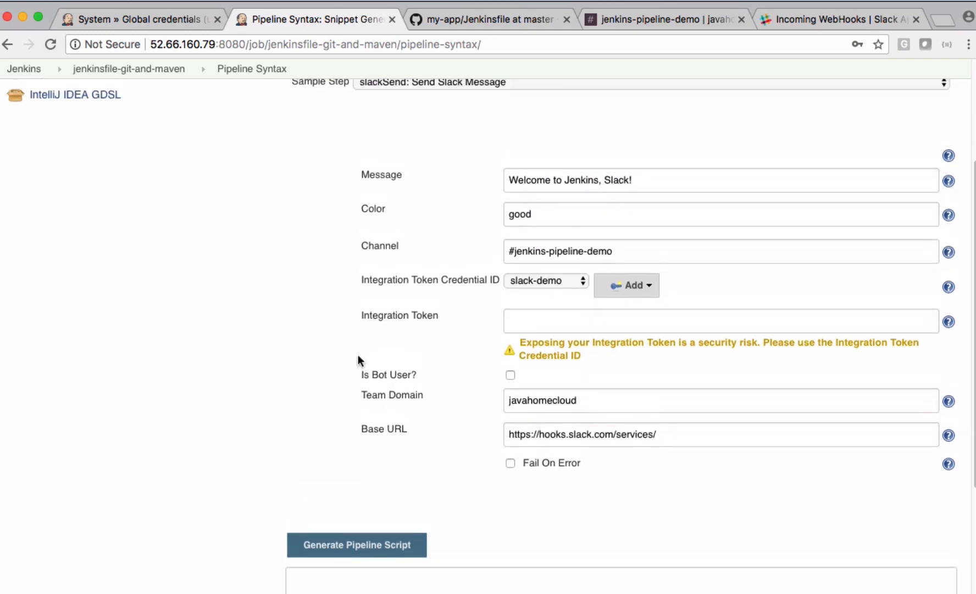
mouse_move(570, 250)
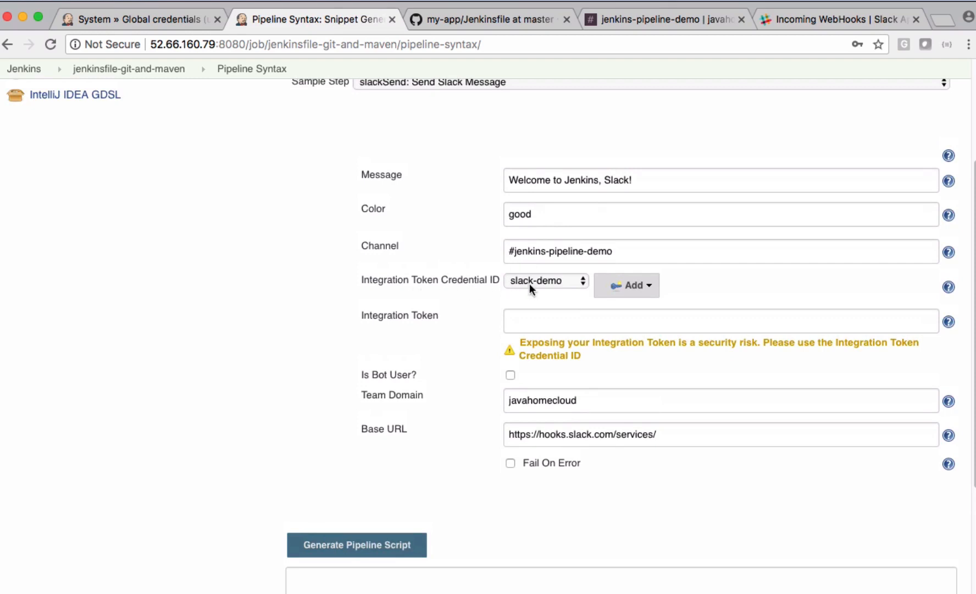
mouse_move(551, 285)
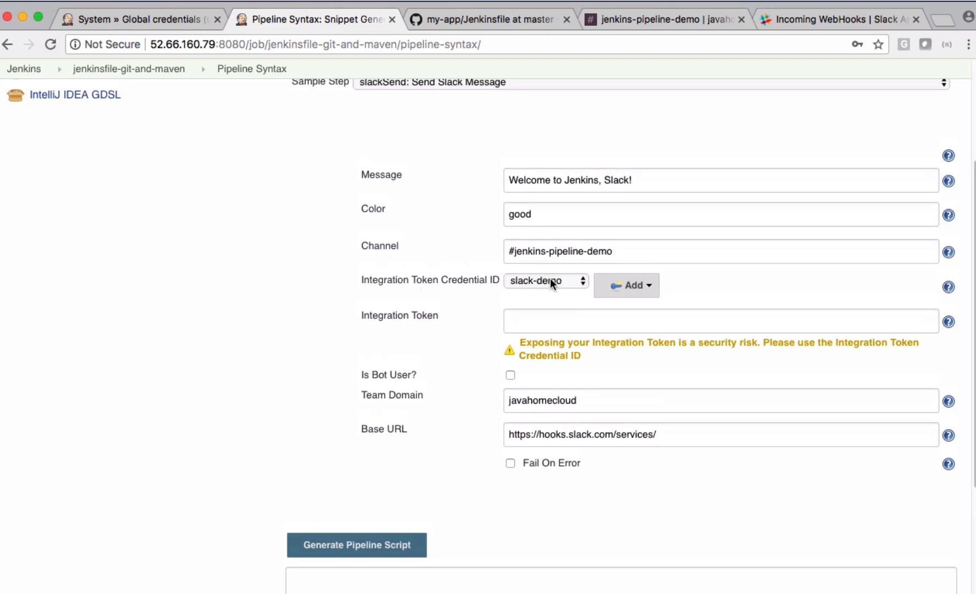
mouse_move(393, 412)
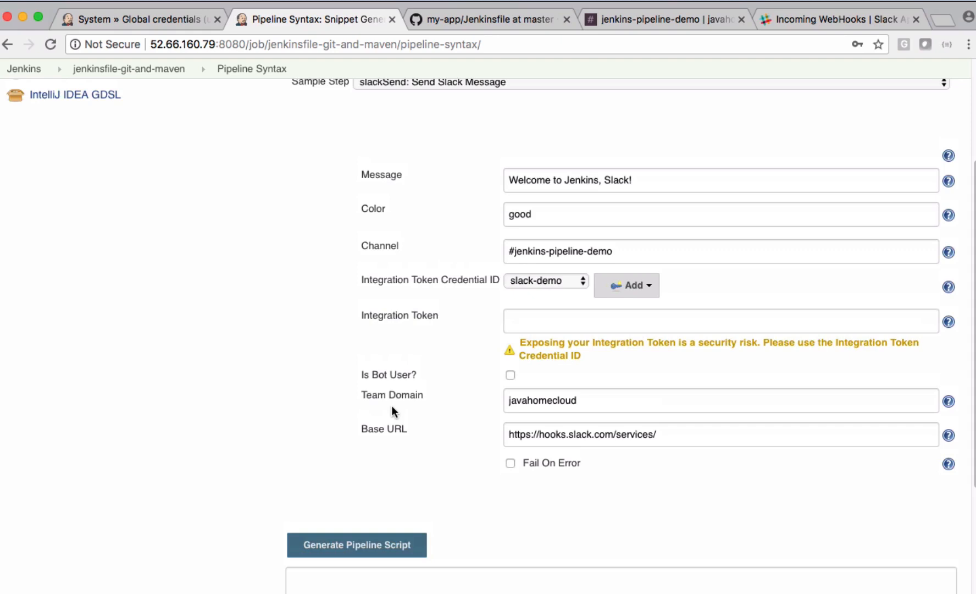
mouse_move(557, 400)
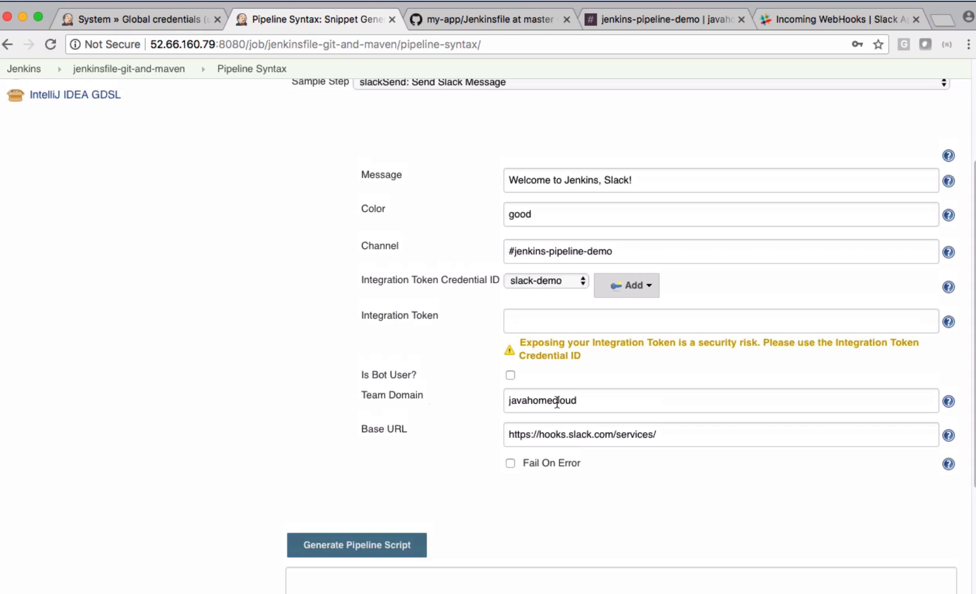
mouse_move(443, 442)
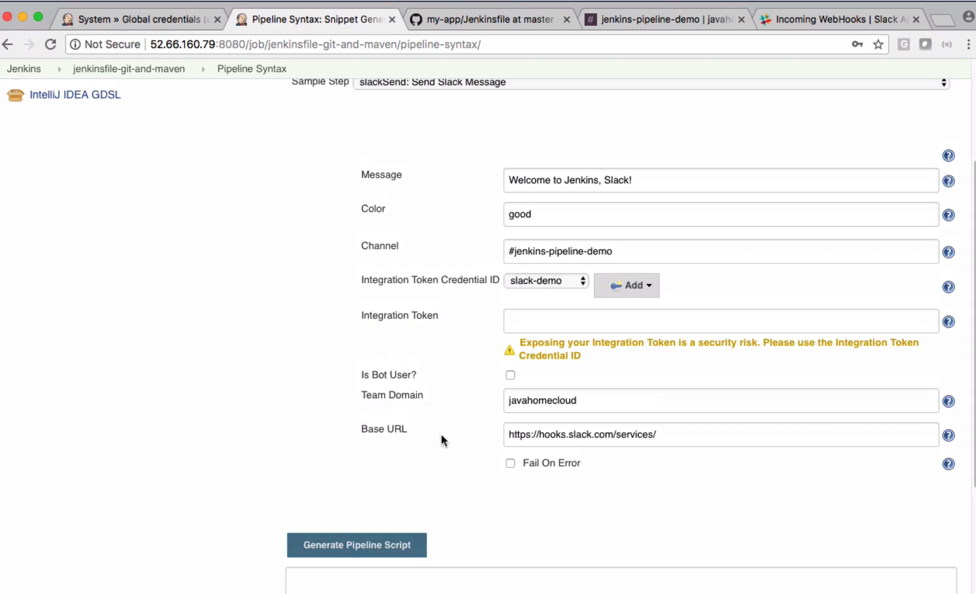
scroll(down, 3)
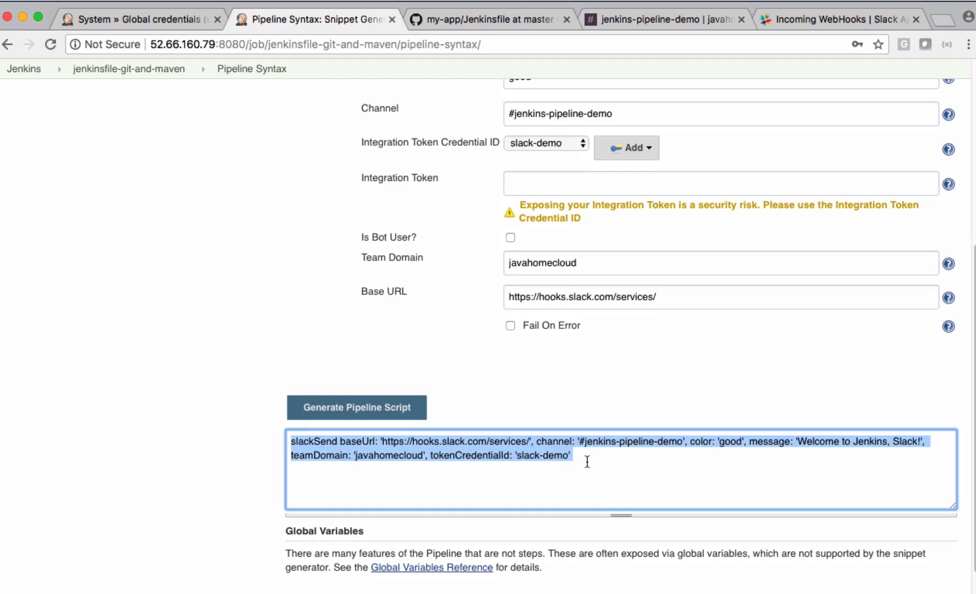
mouse_move(559, 63)
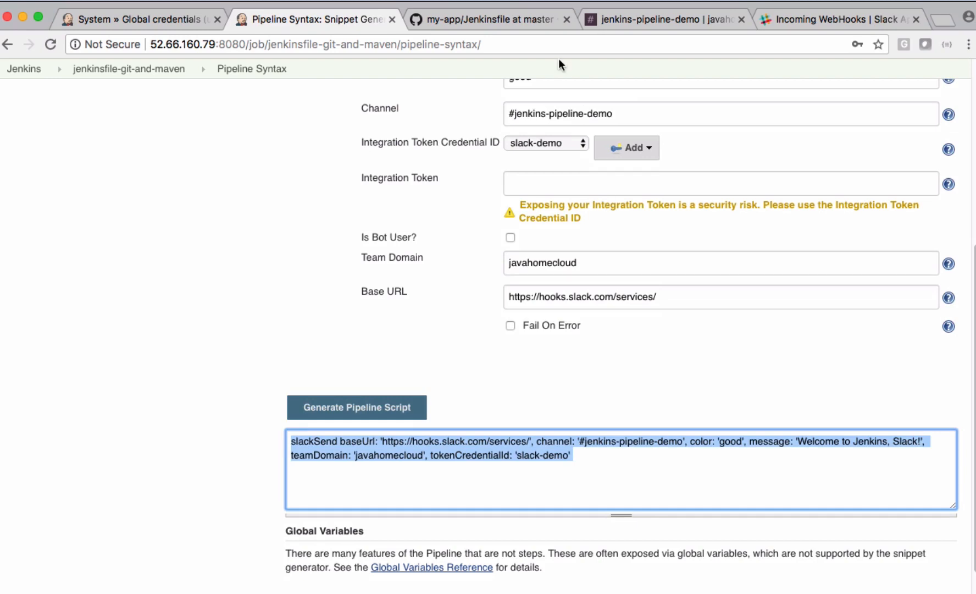
Switch to the my-app Jenkinsfile on GitHub with the slackSend line copied.
click(489, 19)
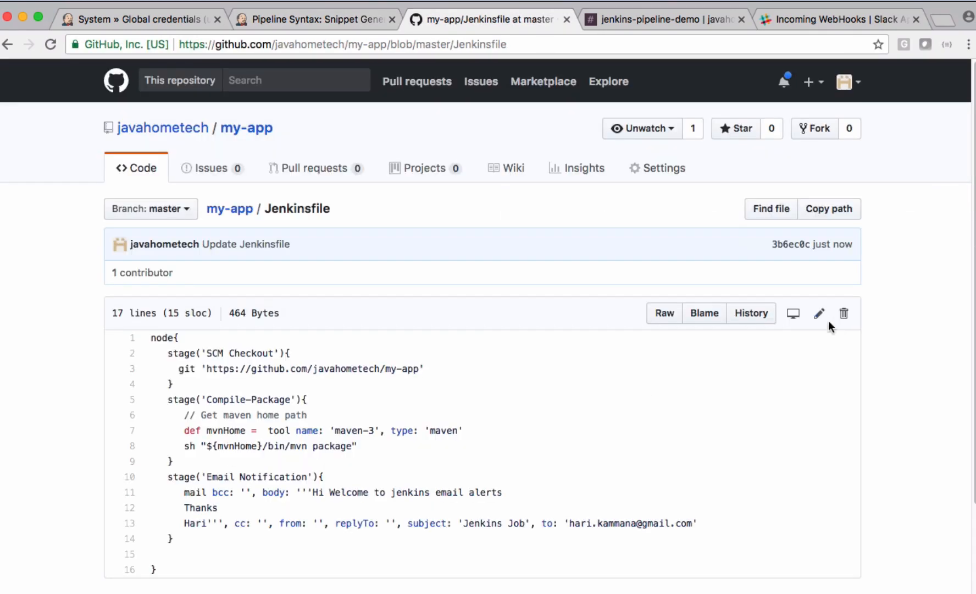
Add a stage('Slack Notification') block calling slackSend after the email stage and commit it.
click(819, 314)
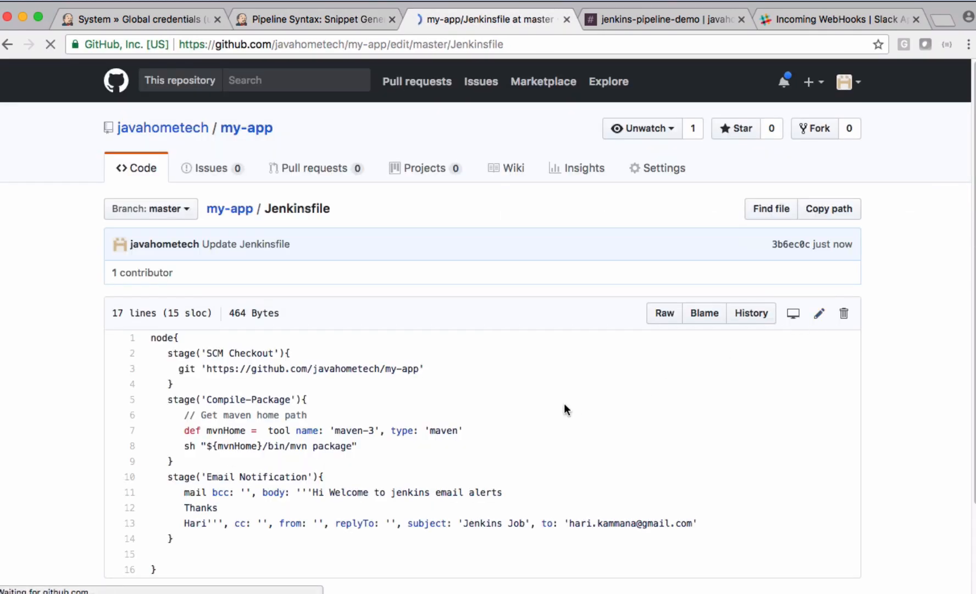
click(819, 313)
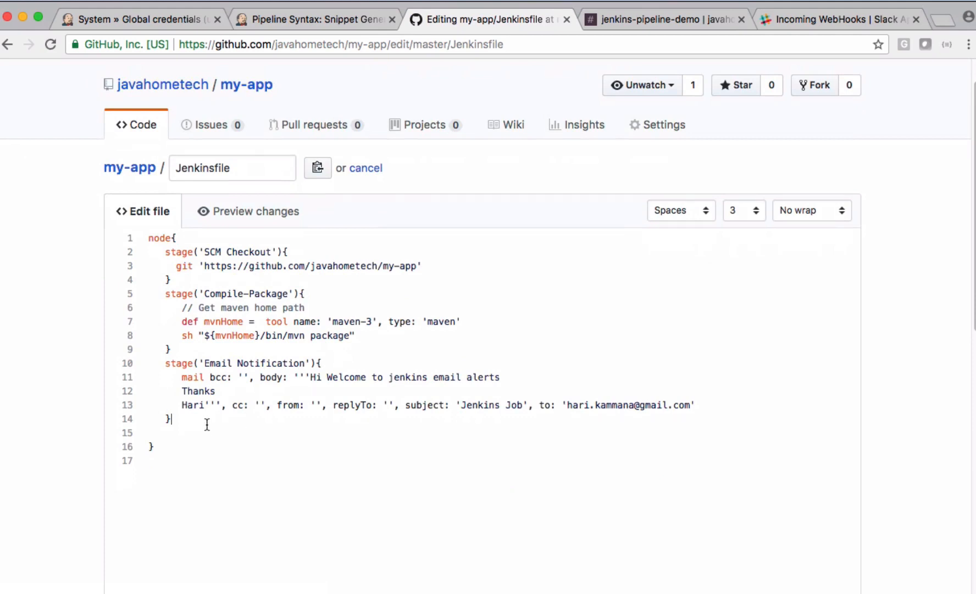
text(stage(){)
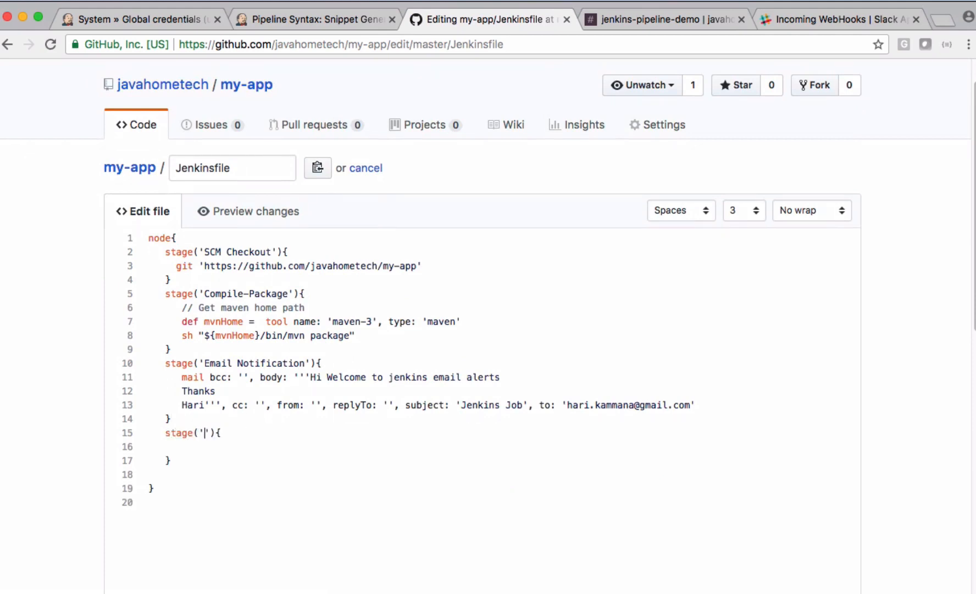
text(Slack Notification)
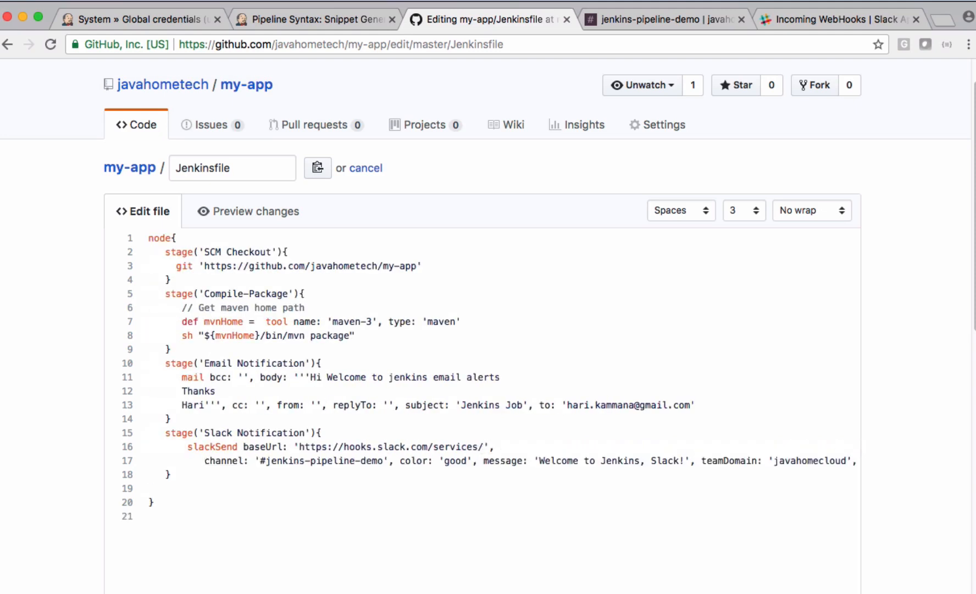
scroll(down, 3)
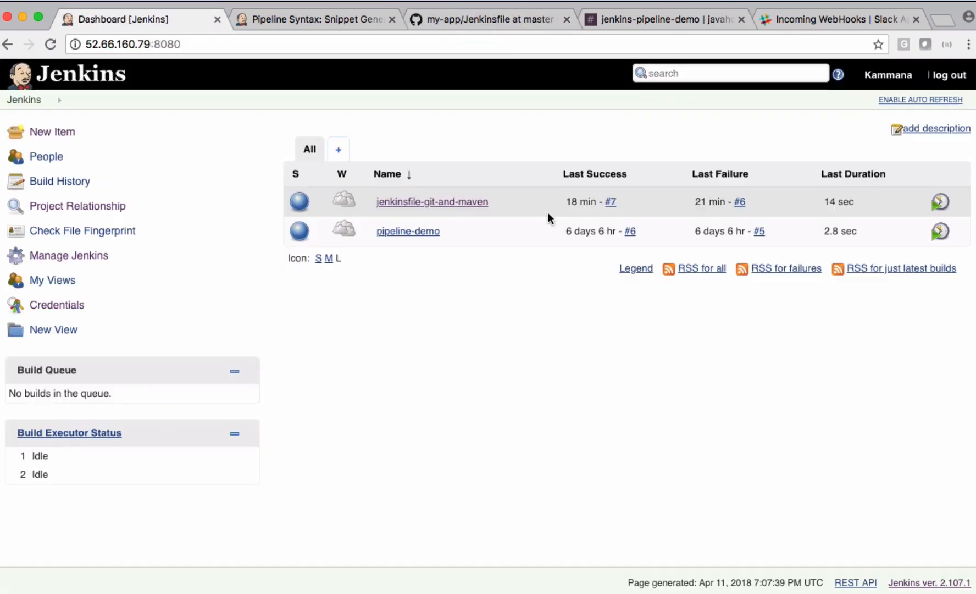
Run Build Now on jenkinsfile-git-and-maven and view the new build #8 console output.
click(431, 201)
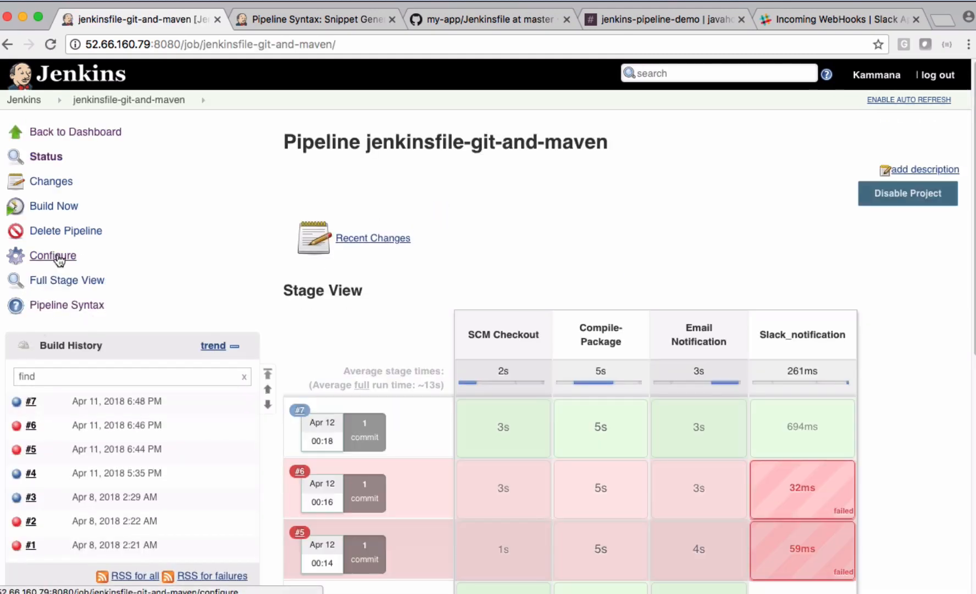
click(54, 206)
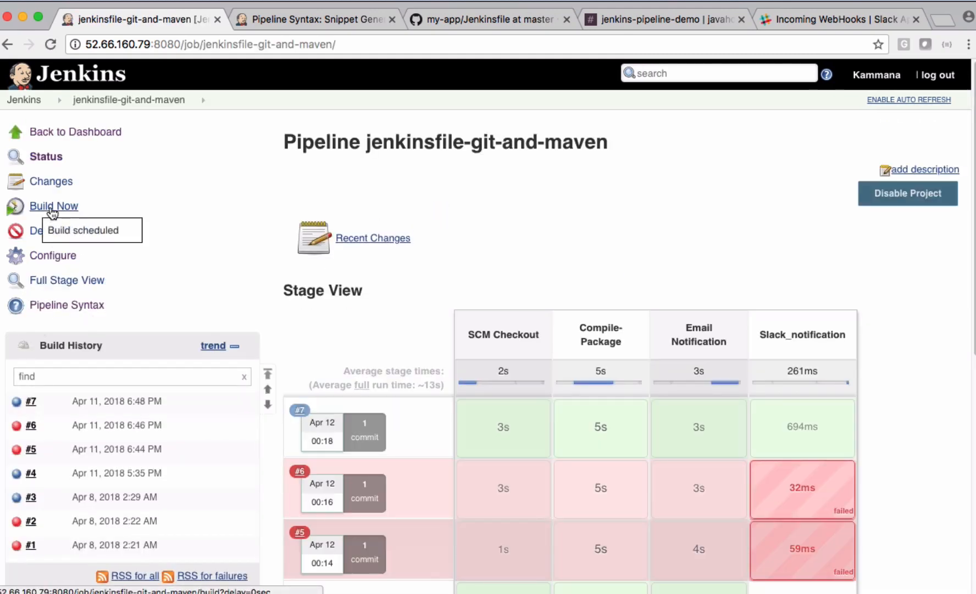
click(54, 206)
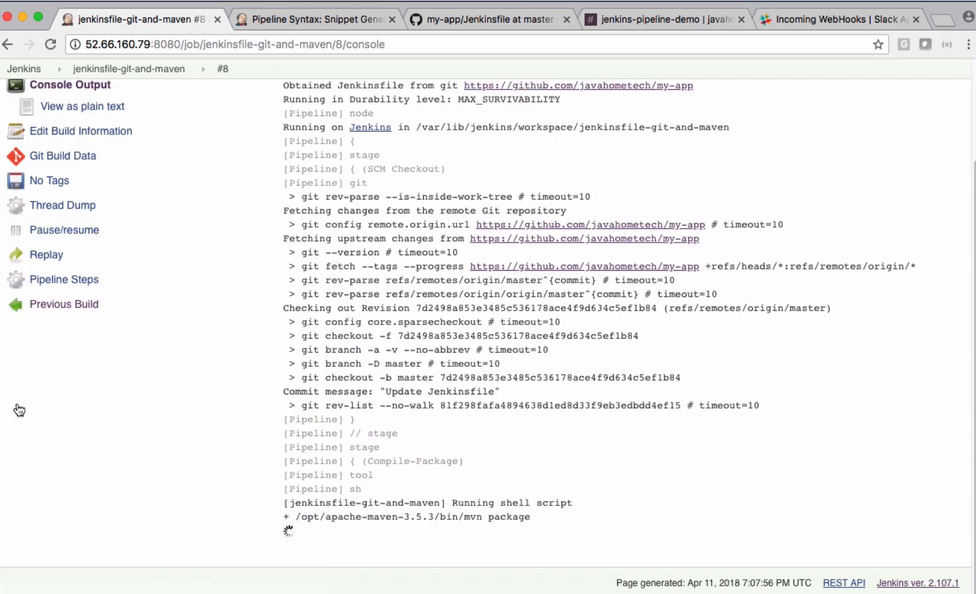
Follow build #8 to Finished: SUCCESS, then view #jenkins-pipeline-demo in Slack for the message.
scroll(down, 3)
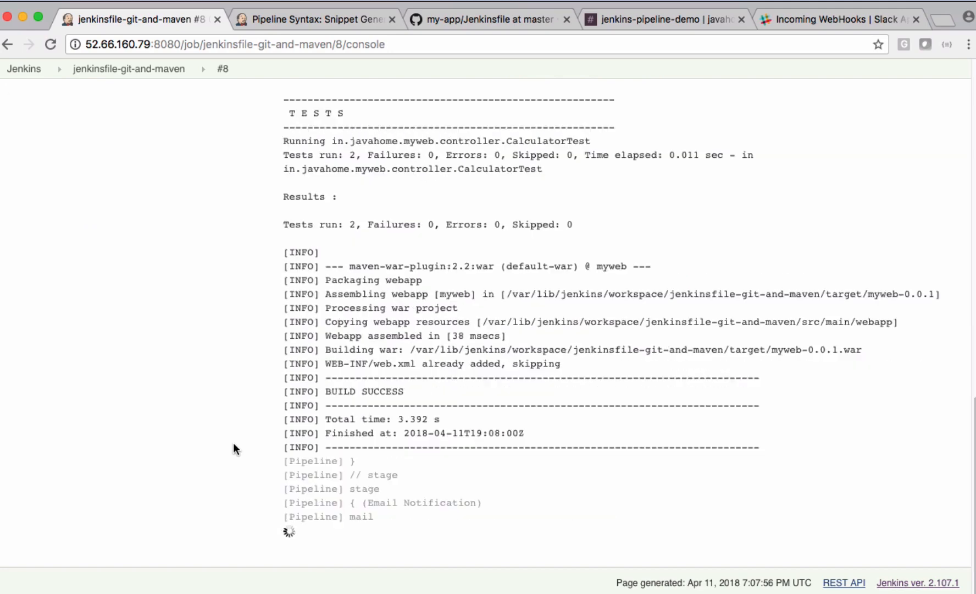
mouse_move(373, 507)
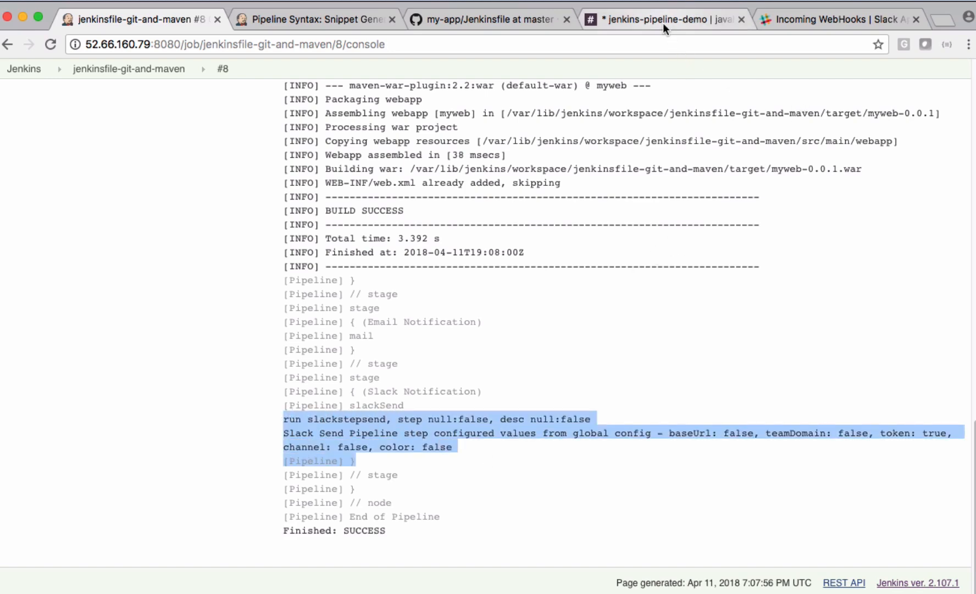
click(663, 20)
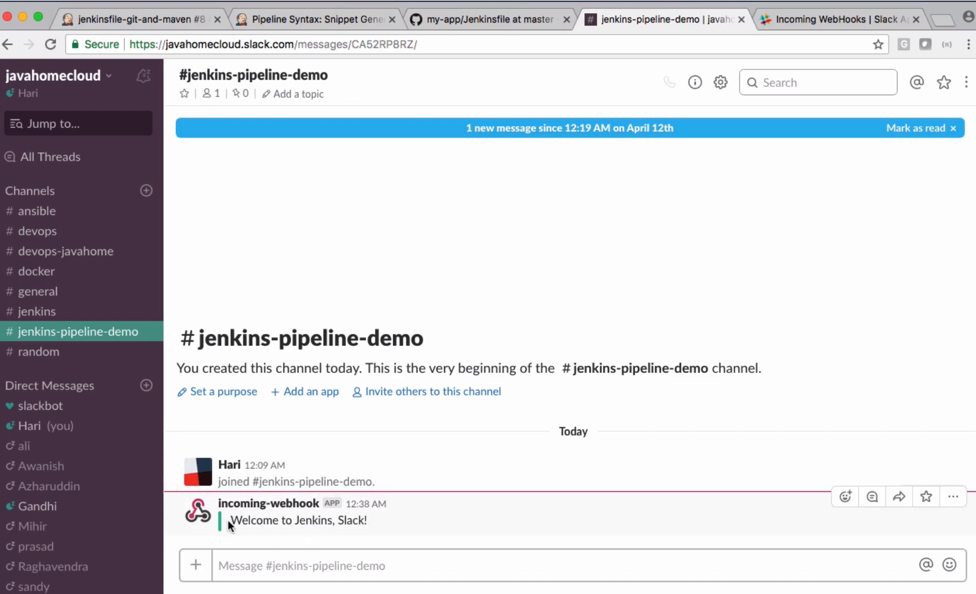
click(933, 129)
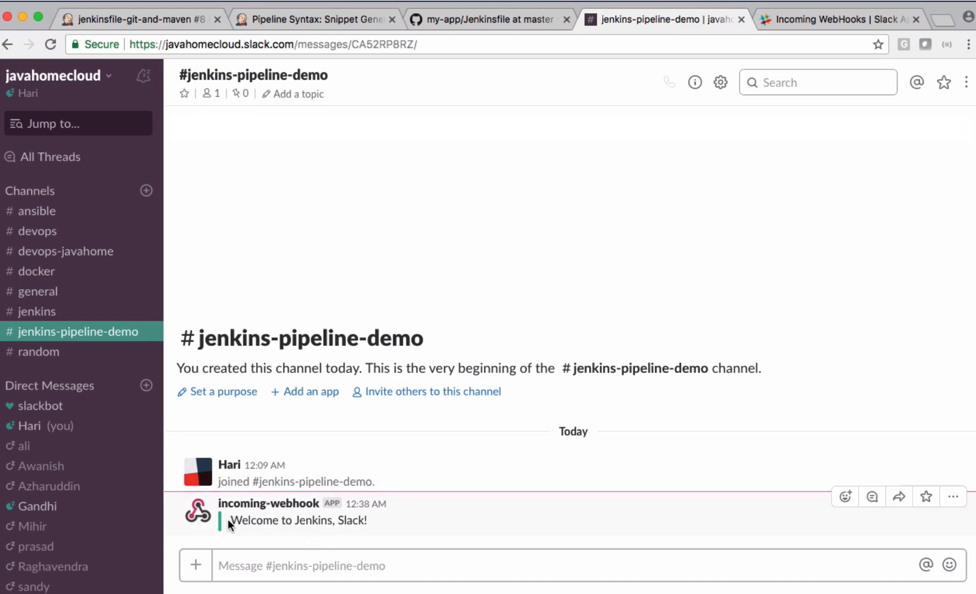